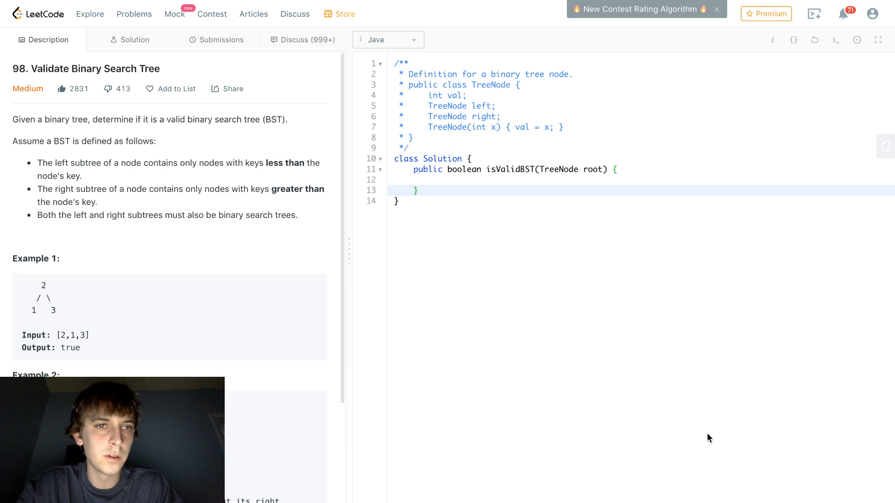
pyautogui.moveTo(159, 278)
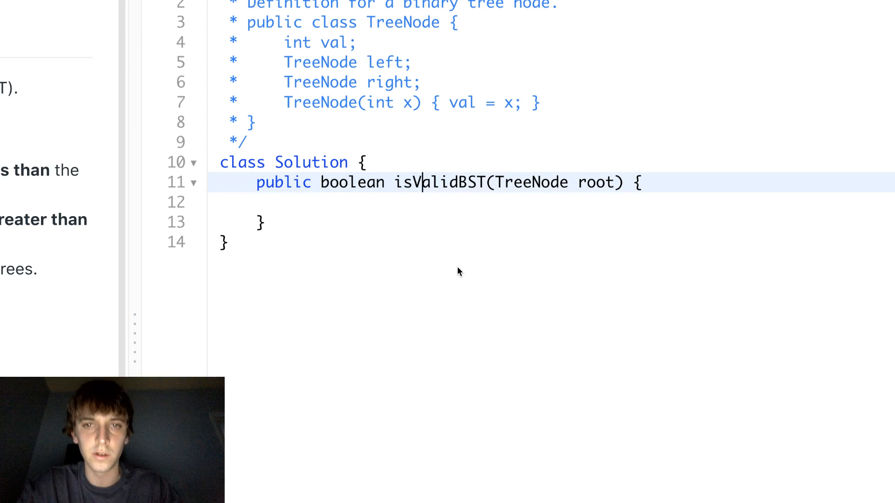
# Scroll to the Depth First Traversals section and briefly highlight the left-subtree rule.
pyautogui.scroll(-3)
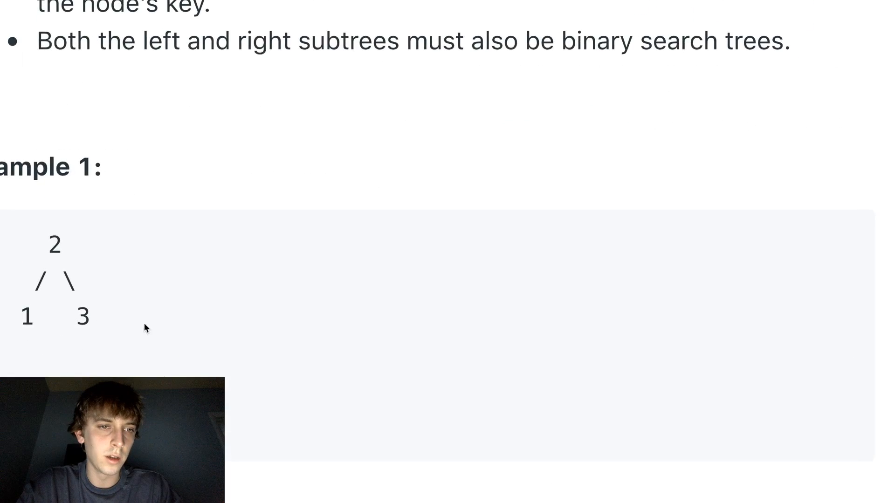
pyautogui.scroll(-3)
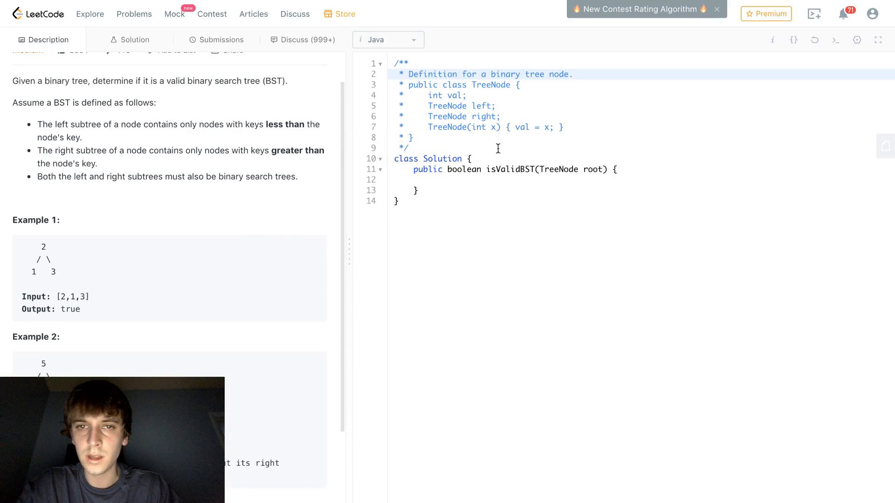
pyautogui.click(526, 170)
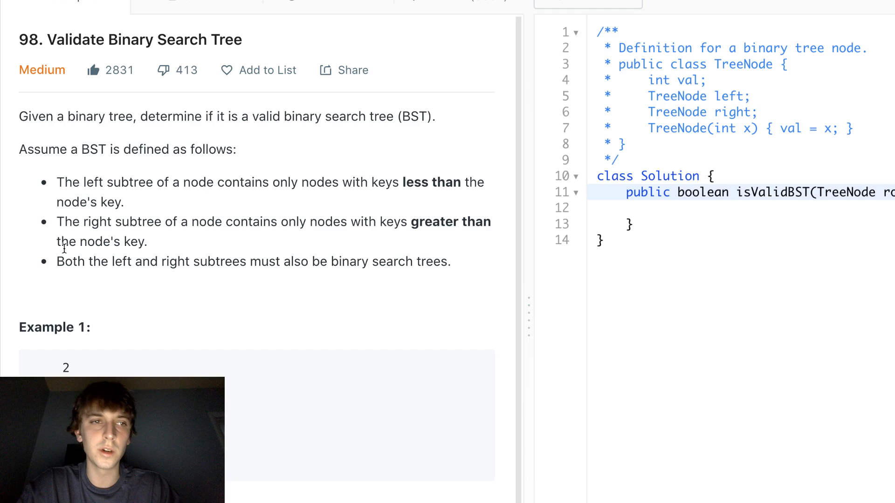
pyautogui.scroll(-3)
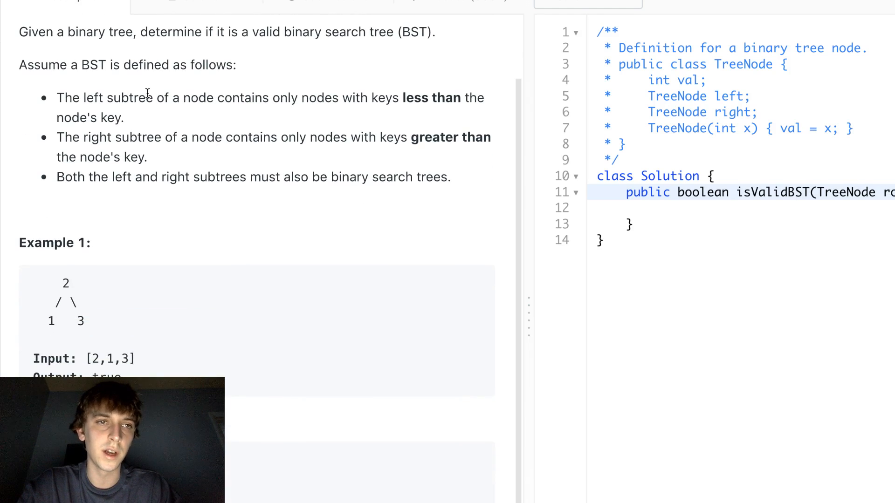
pyautogui.moveTo(77, 98); pyautogui.dragTo(120, 118)
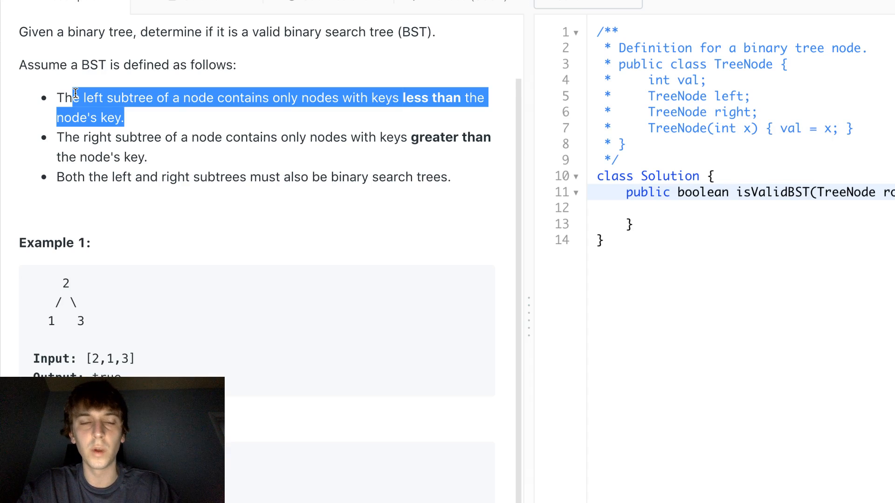
pyautogui.click(159, 119)
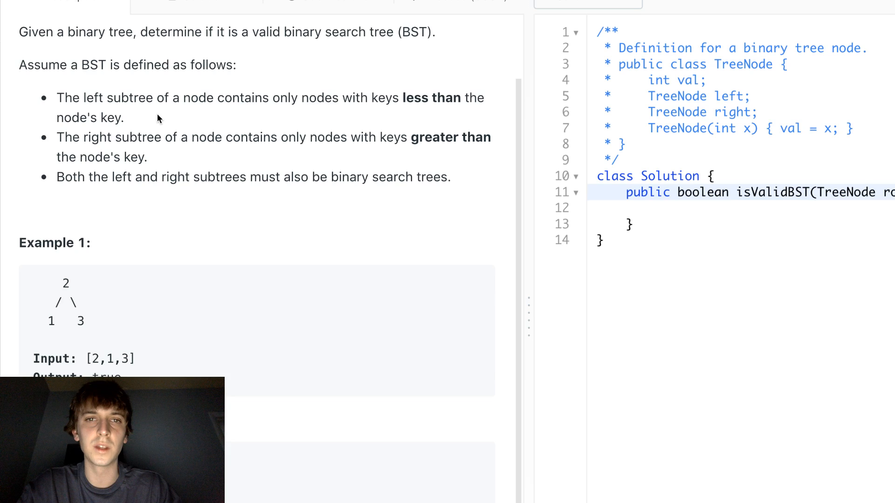
# Scroll on through the example tree's inorder, preorder and postorder sequences.
pyautogui.scroll(-3)
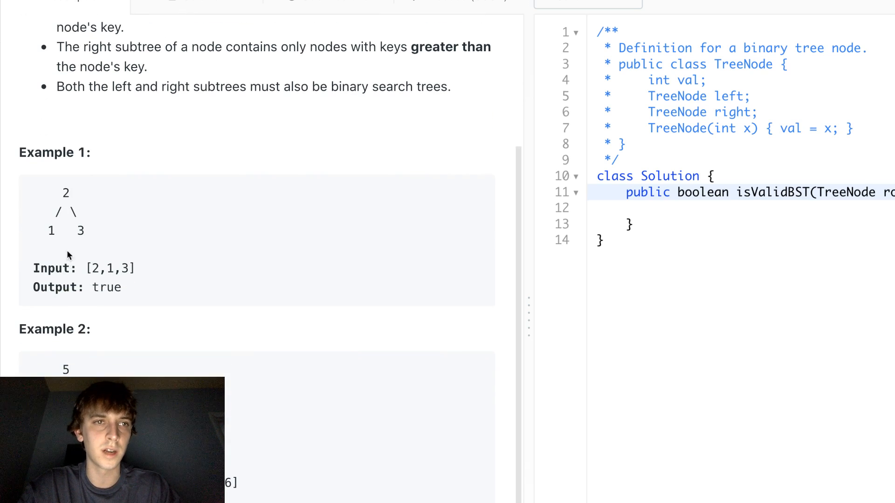
pyautogui.moveTo(169, 63)
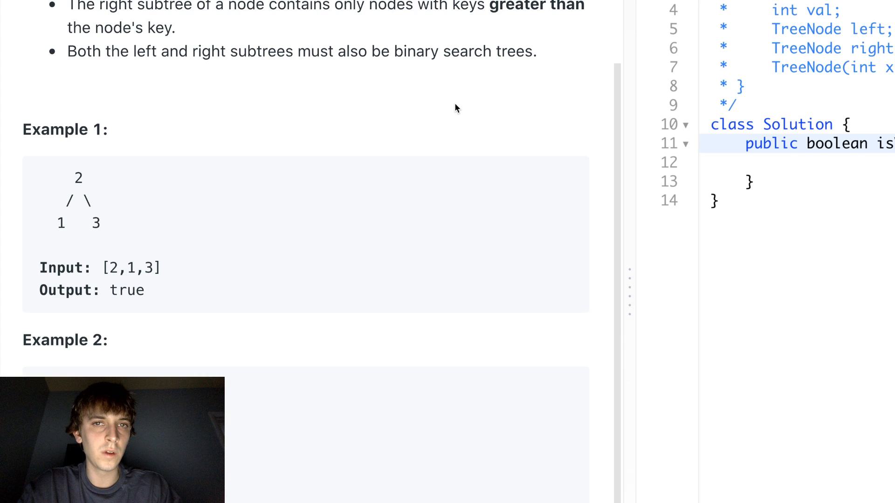
pyautogui.scroll(-3)
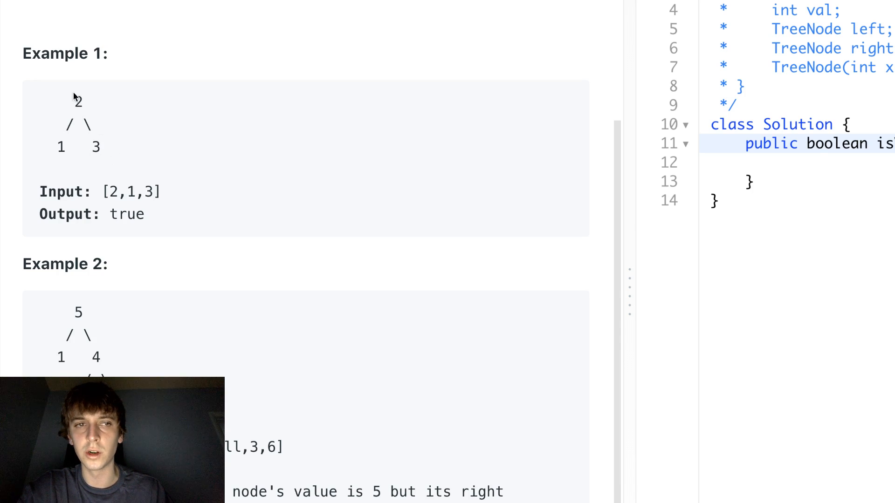
pyautogui.moveTo(120, 147)
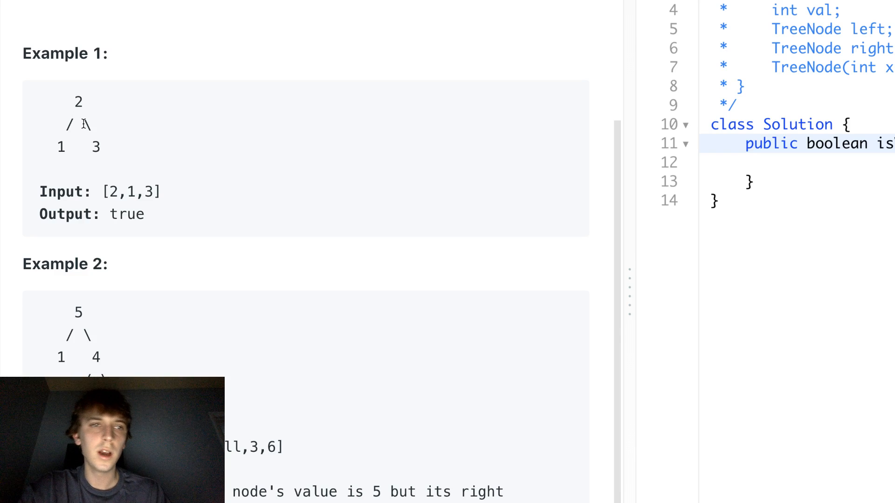
pyautogui.moveTo(145, 223)
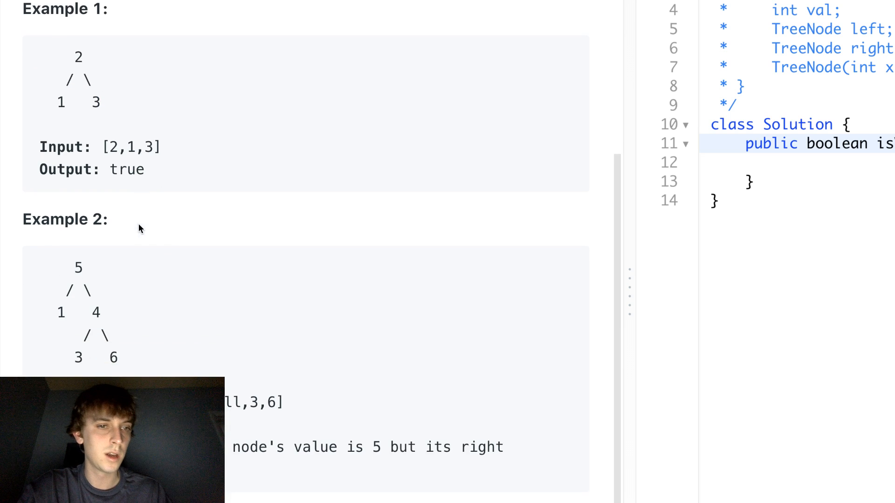
pyautogui.scroll(-3)
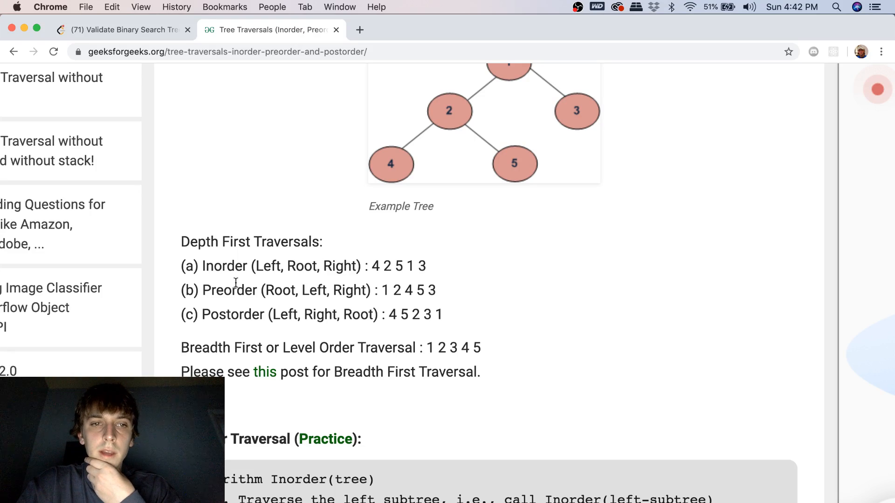
pyautogui.moveTo(210, 318)
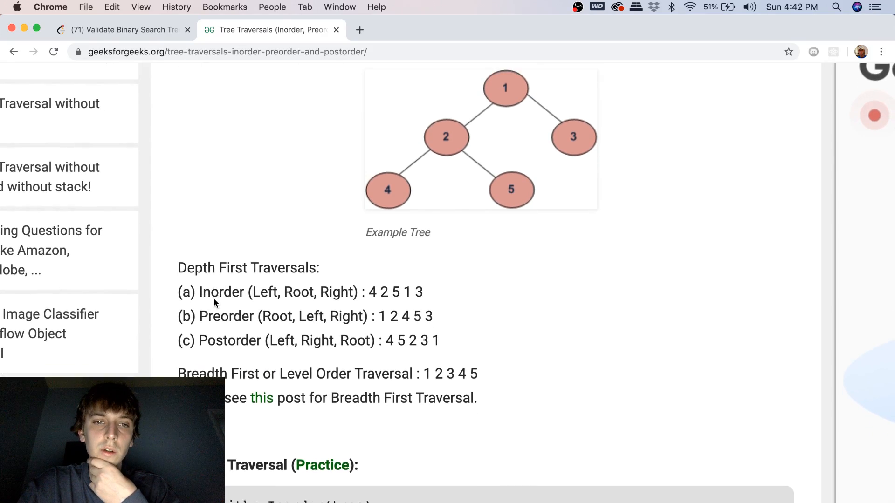
pyautogui.scroll(-3)
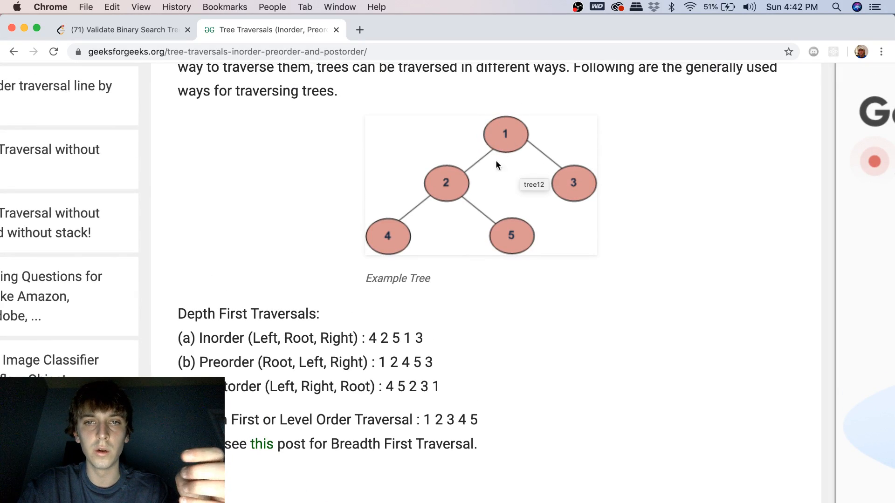
pyautogui.scroll(-3)
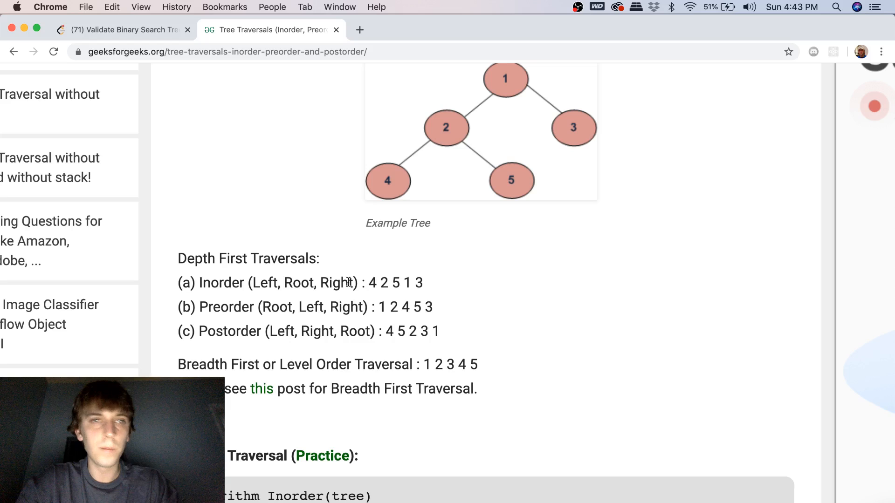
# Return to the LeetCode Validate Binary Search Tree tab and scroll down to Example 2.
pyautogui.click(118, 29)
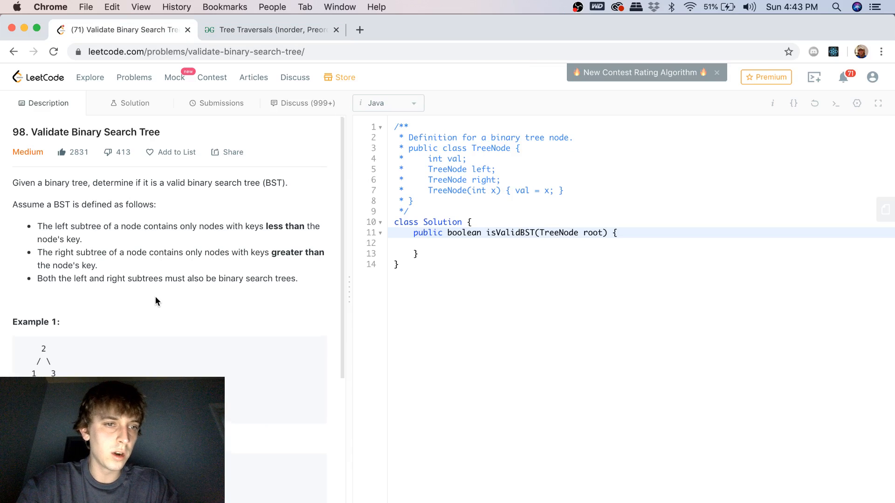
pyautogui.scroll(-3)
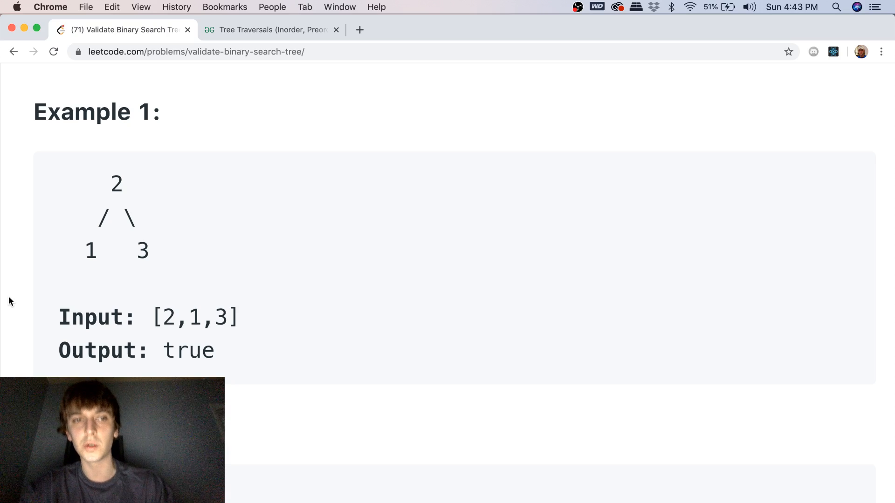
pyautogui.moveTo(91, 251)
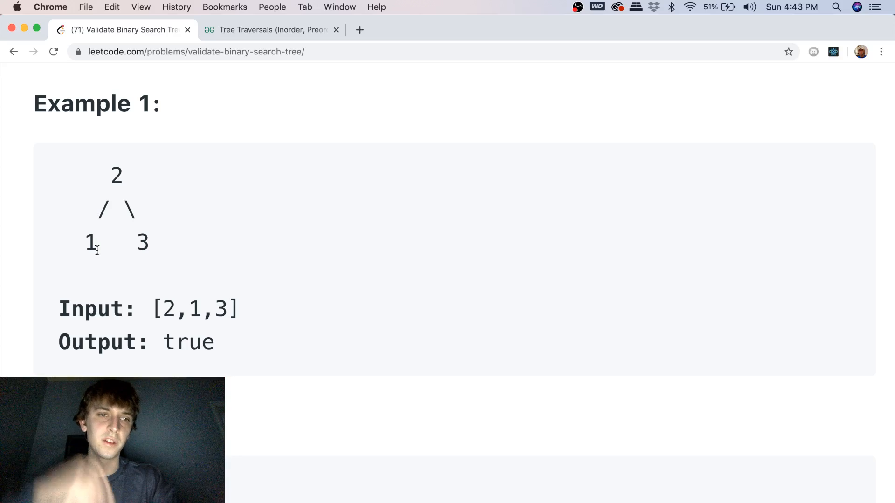
pyautogui.scroll(-3)
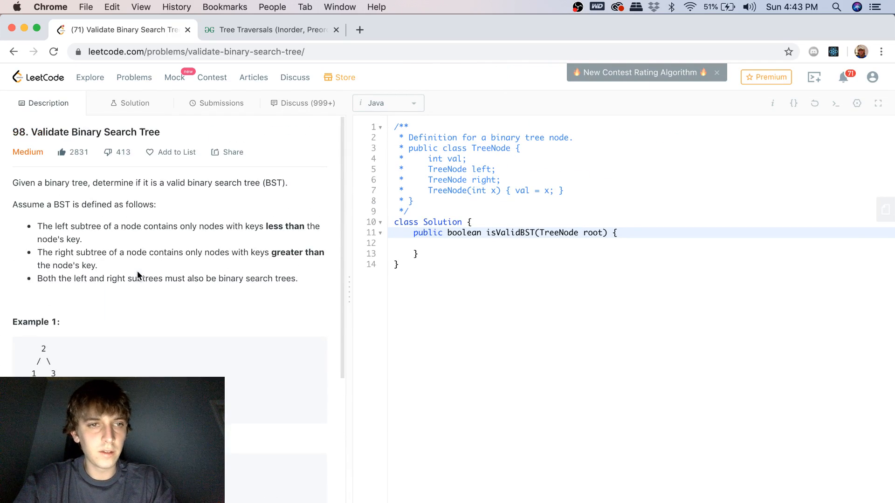
pyautogui.scroll(-3)
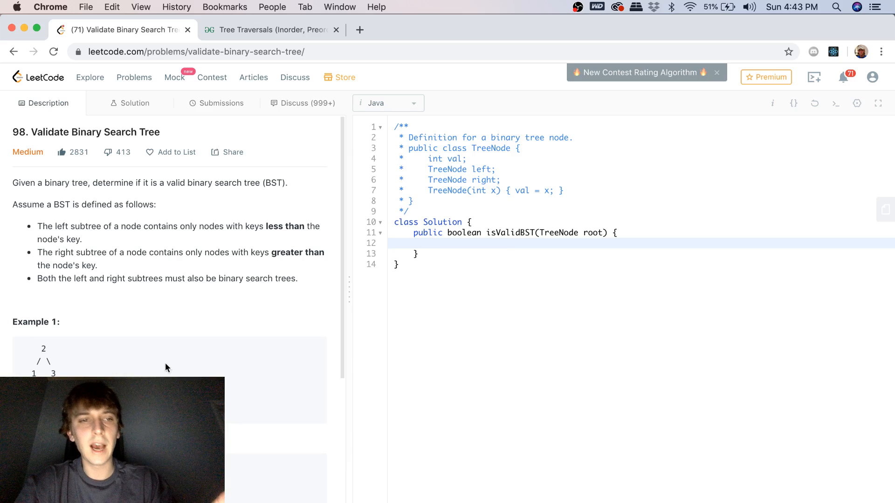
pyautogui.scroll(-3)
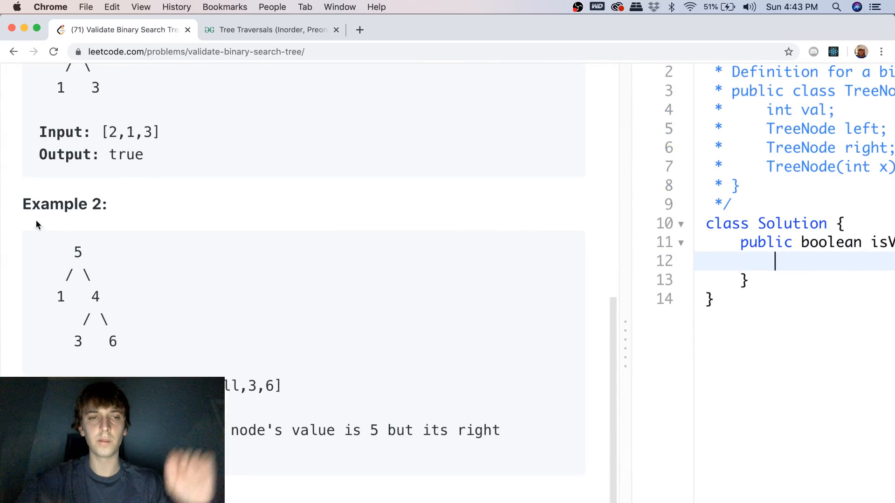
pyautogui.scroll(-3)
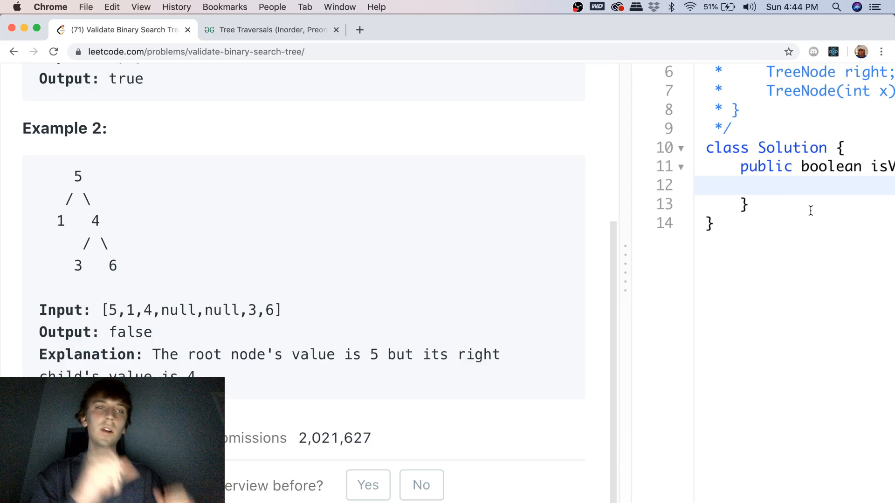
pyautogui.click(775, 185)
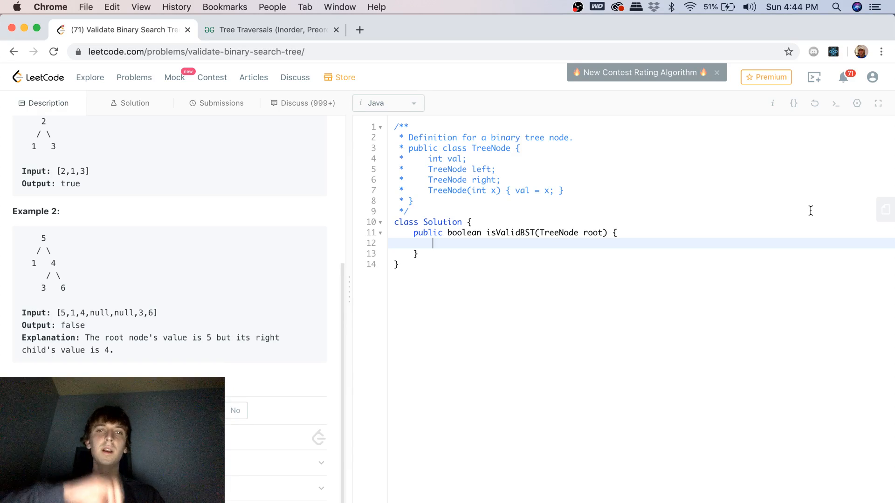
pyautogui.moveTo(629, 258)
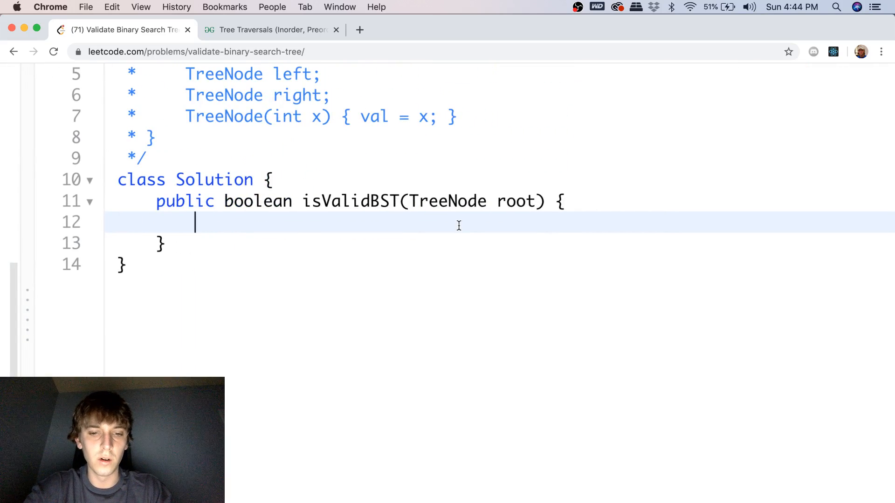
# Declare Stack<TreeNode> stack = new Stack and double left_child_val = -Double.MAX_VALUE.
pyautogui.write('Stack<')
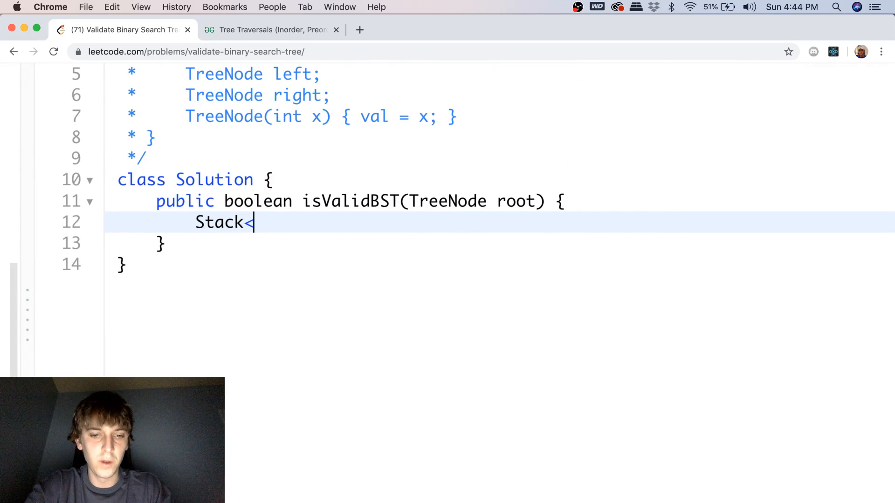
pyautogui.write('TreeNode>')
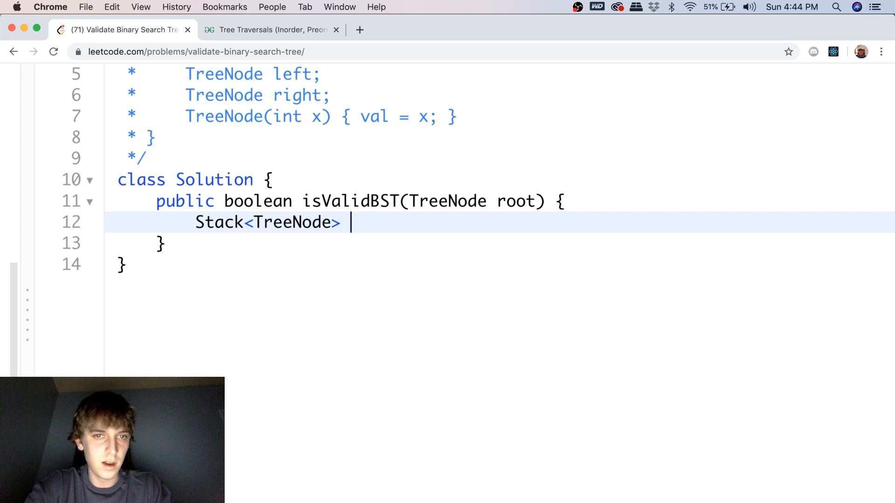
pyautogui.write('stack =n')
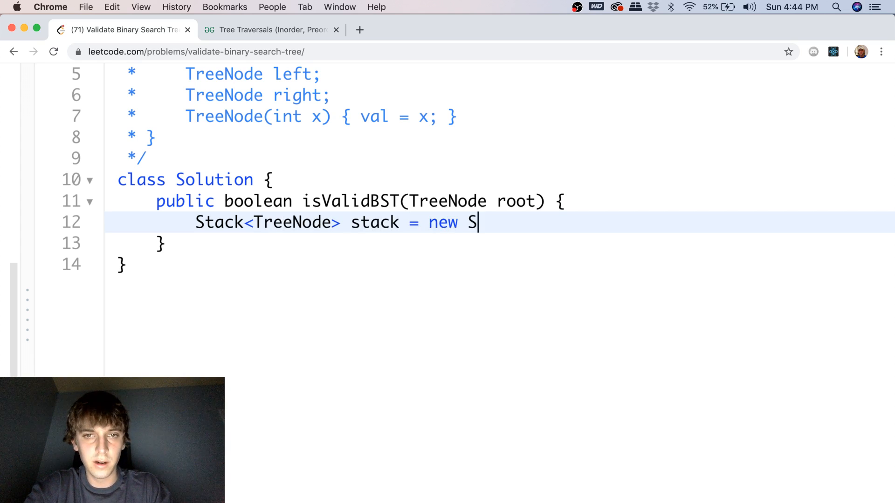
pyautogui.write('tack();')
pyautogui.write('doubl')
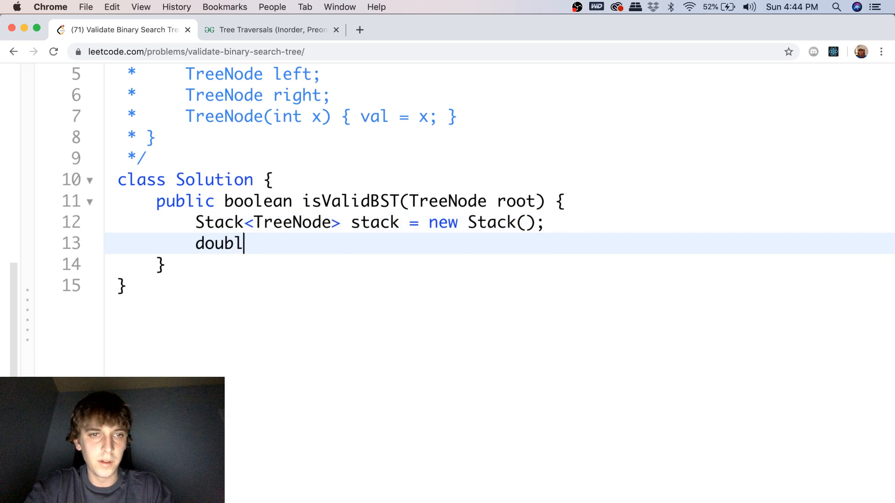
pyautogui.write('e left_chi')
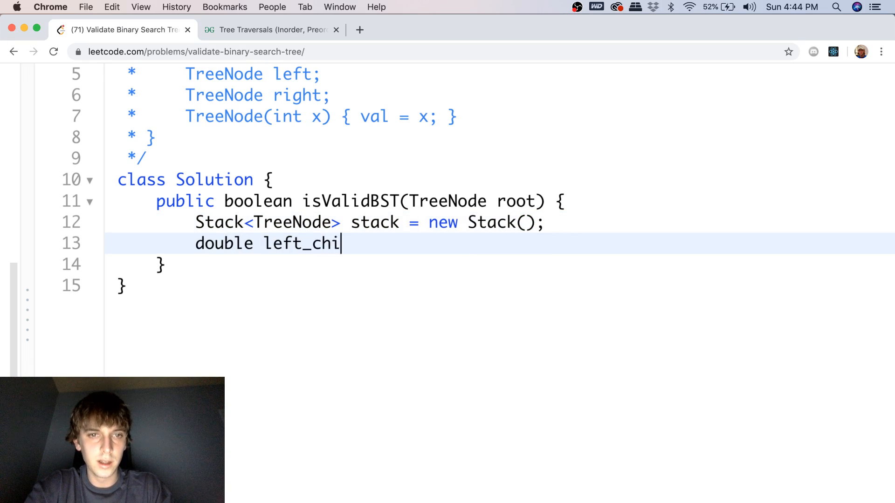
pyautogui.write('ld_val =')
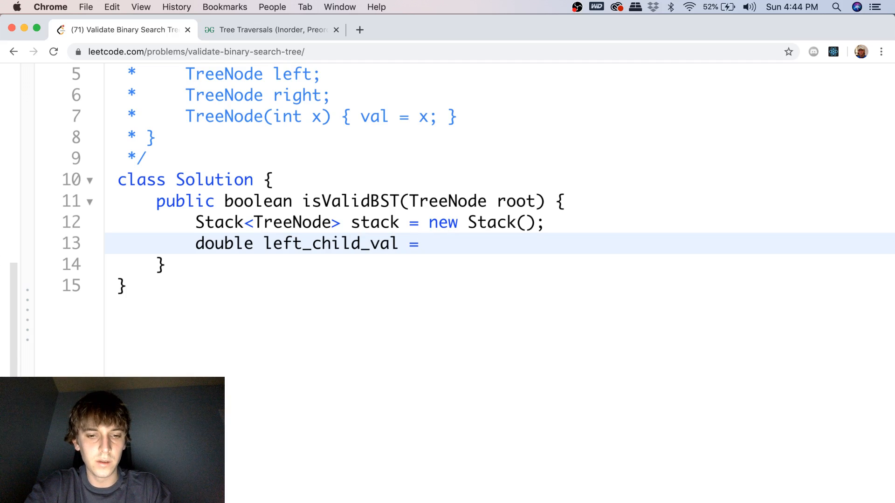
pyautogui.write('- Double.M')
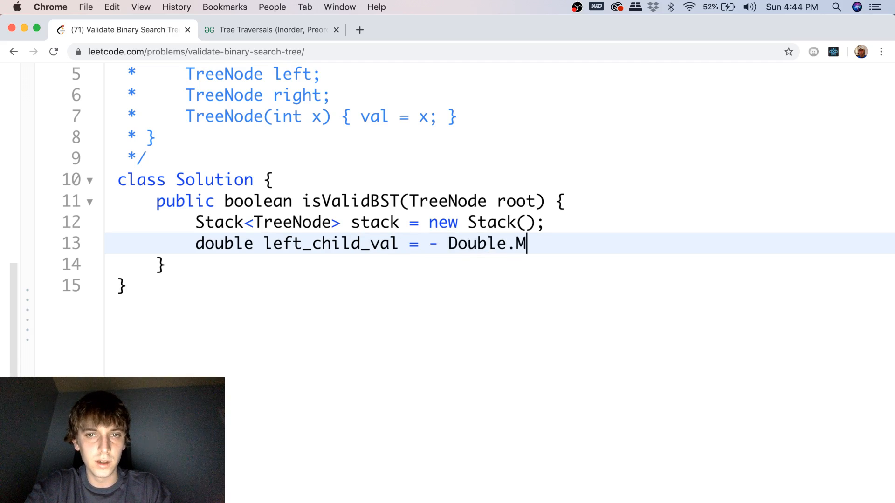
pyautogui.write('AX_VALUE;')
pyautogui.write('while (')
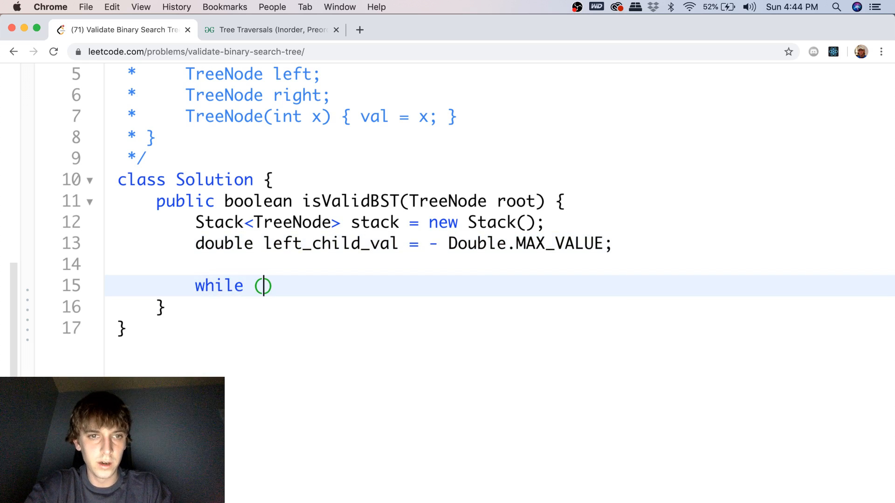
# Write the outer while (!stack.isEmpty() || root != null) loop followed by return true;.
pyautogui.write('!stack.isEmpty')
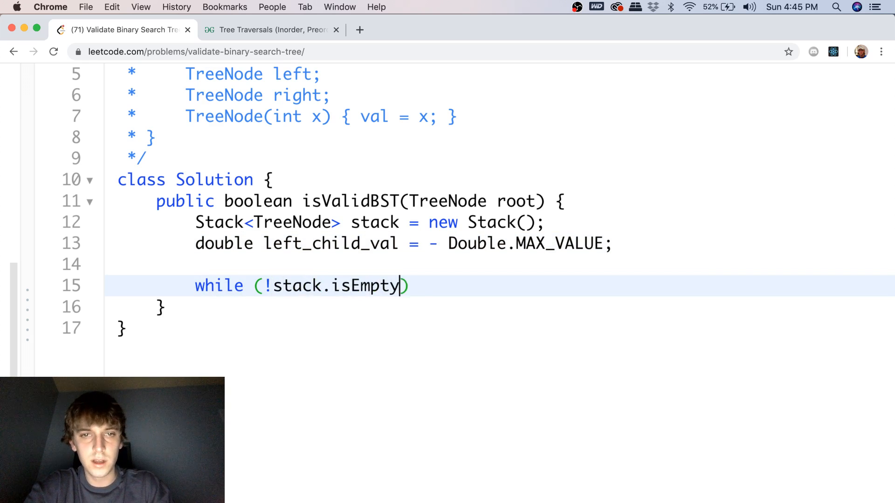
pyautogui.write('() |)')
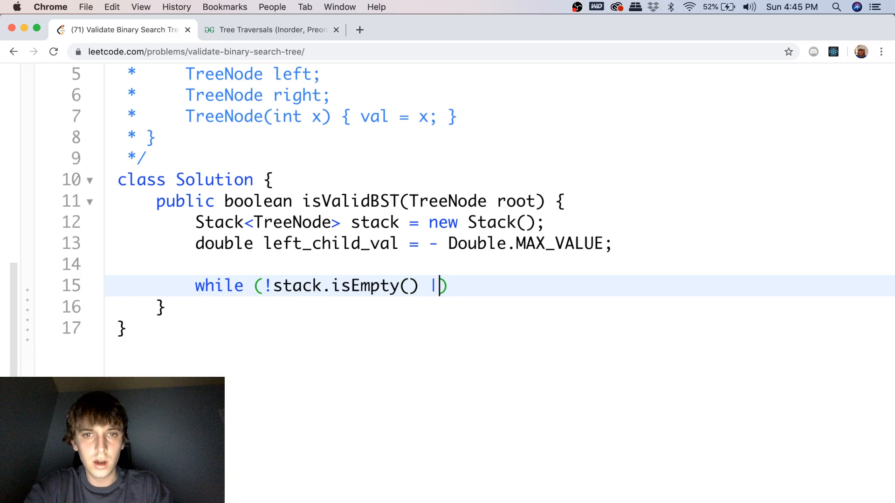
pyautogui.write('| root')
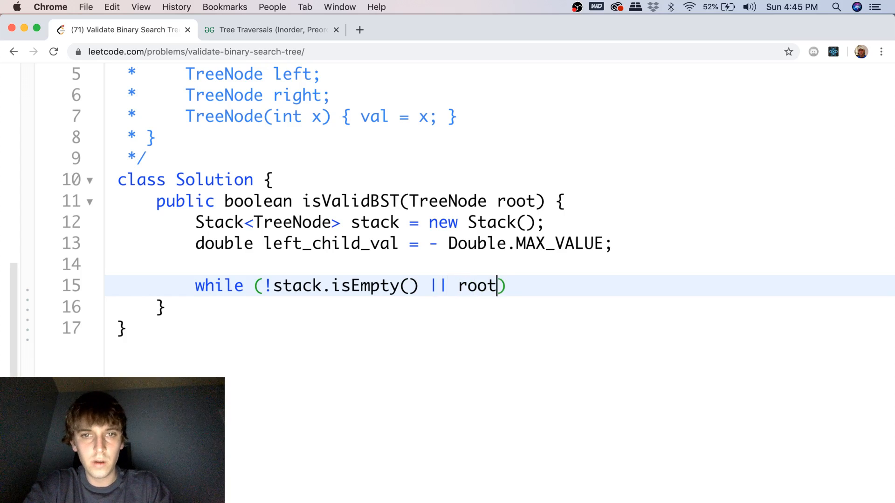
pyautogui.write('!= null')
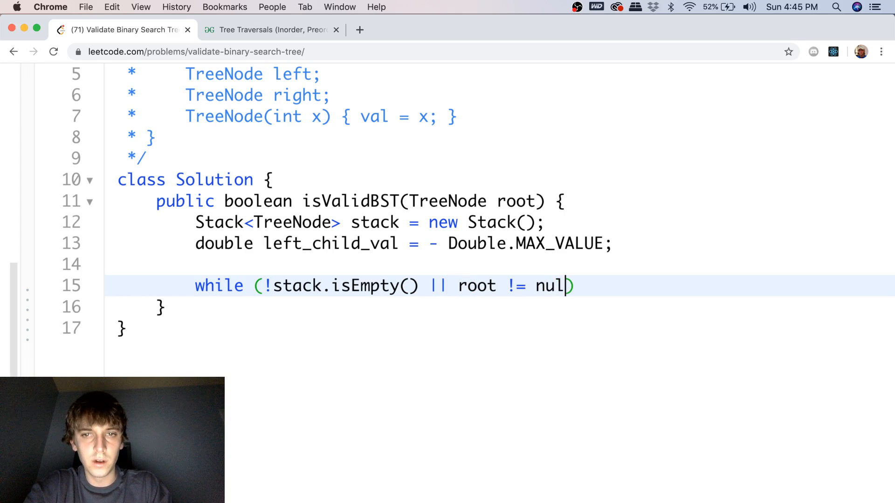
pyautogui.write('l')
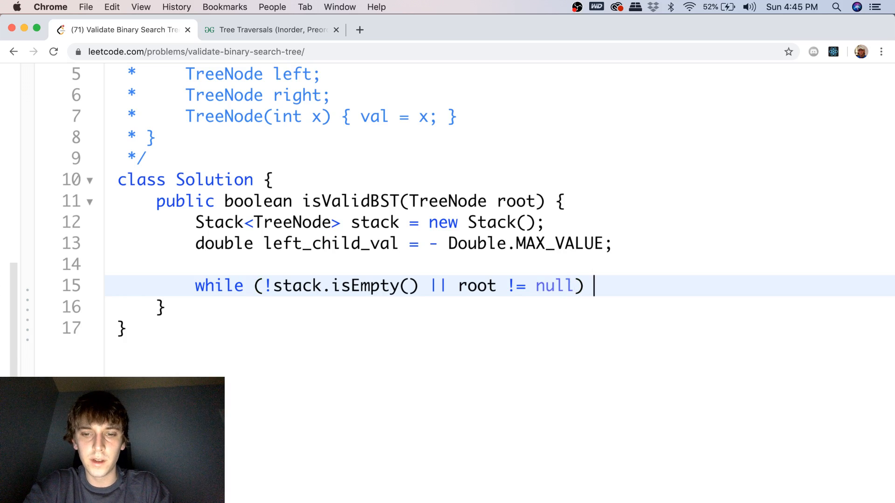
pyautogui.write('{')
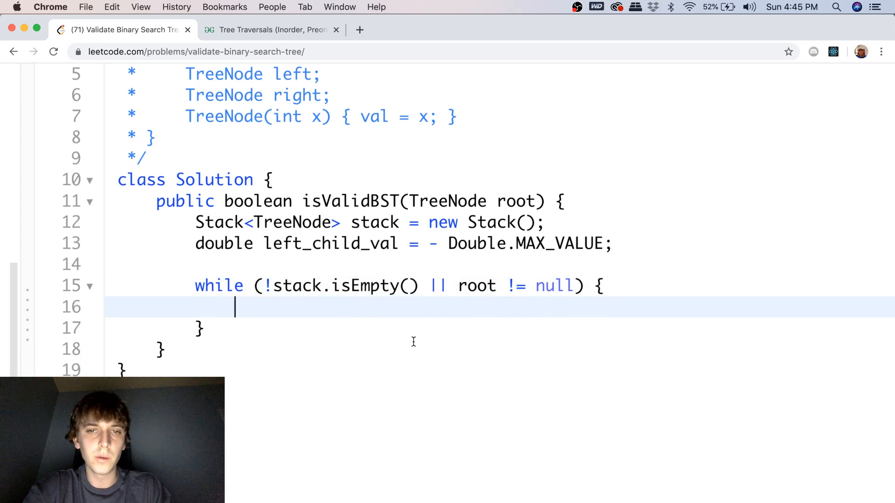
pyautogui.moveTo(457, 285)
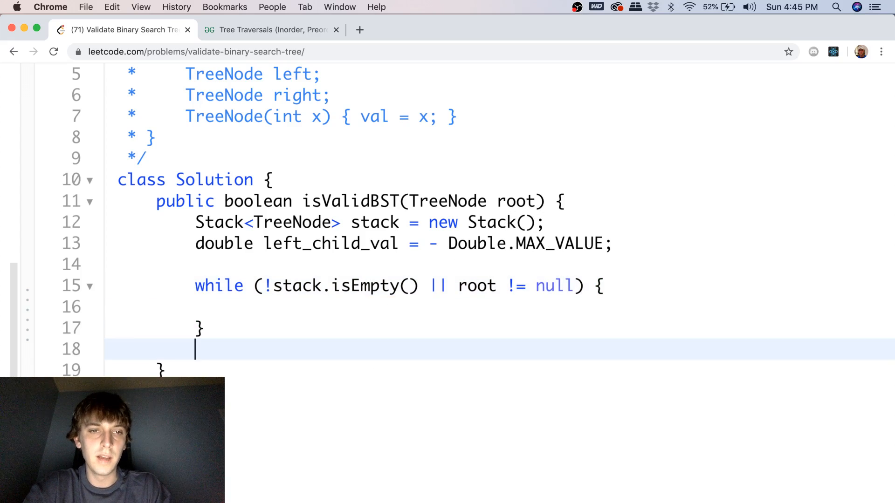
pyautogui.write('retur')
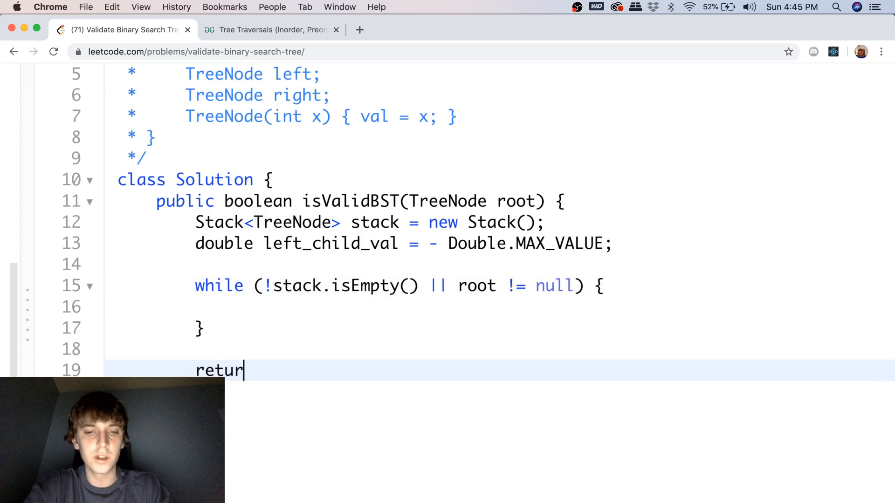
pyautogui.write('n true;')
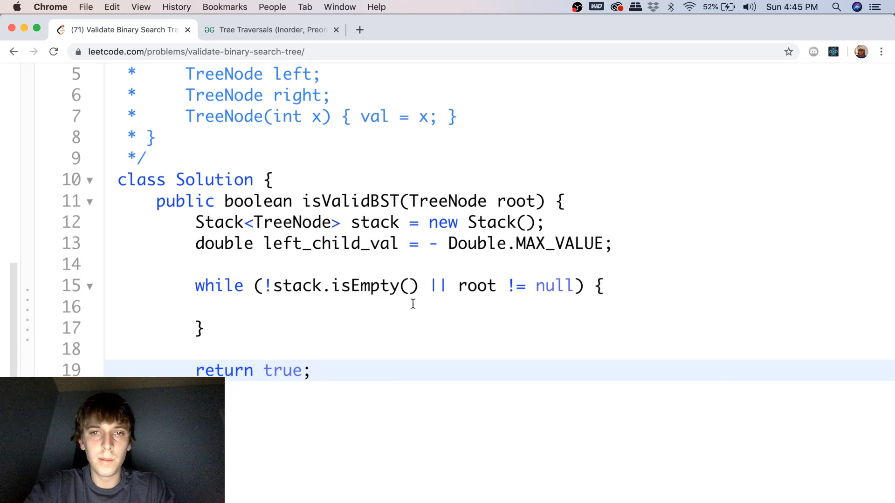
# Inside the outer loop, add while (root != null) with stack.push(root) in its body.
pyautogui.click(199, 329)
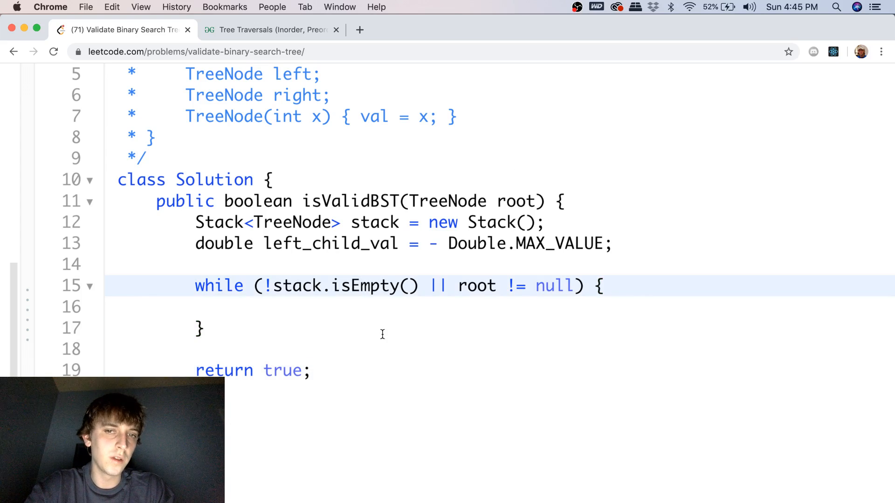
pyautogui.write('wh')
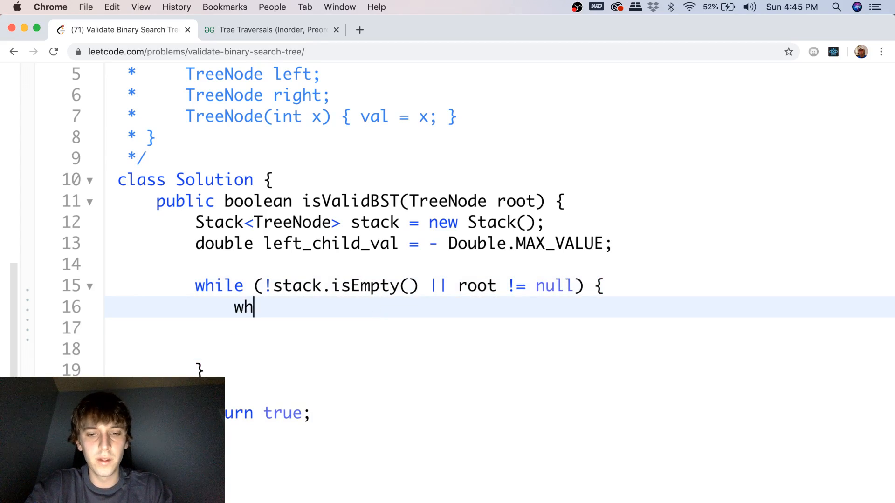
pyautogui.write('ile (r')
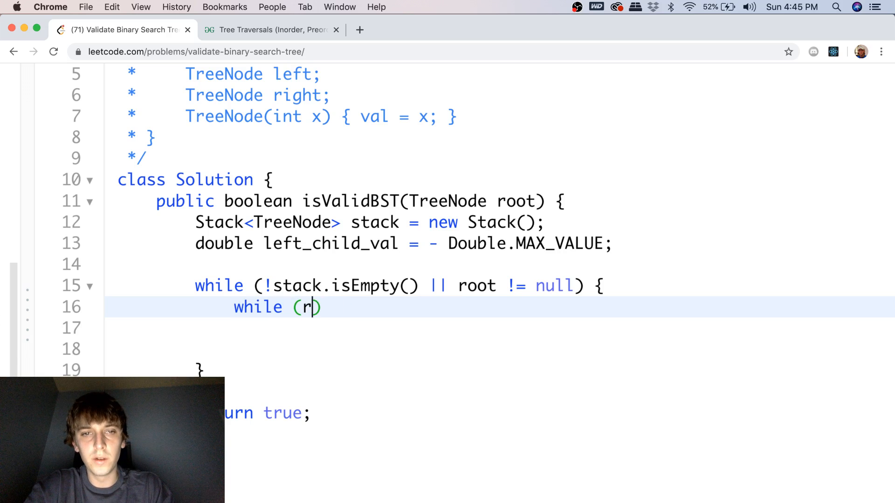
pyautogui.write('oot != null)')
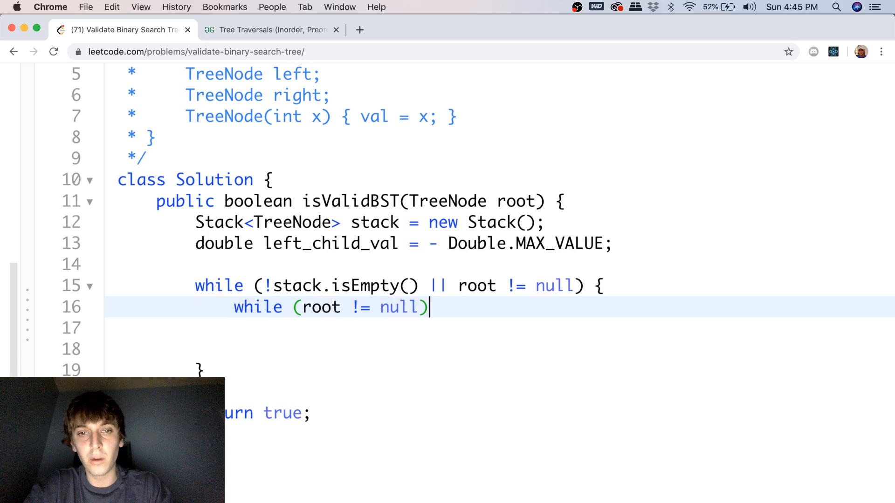
pyautogui.write('{')
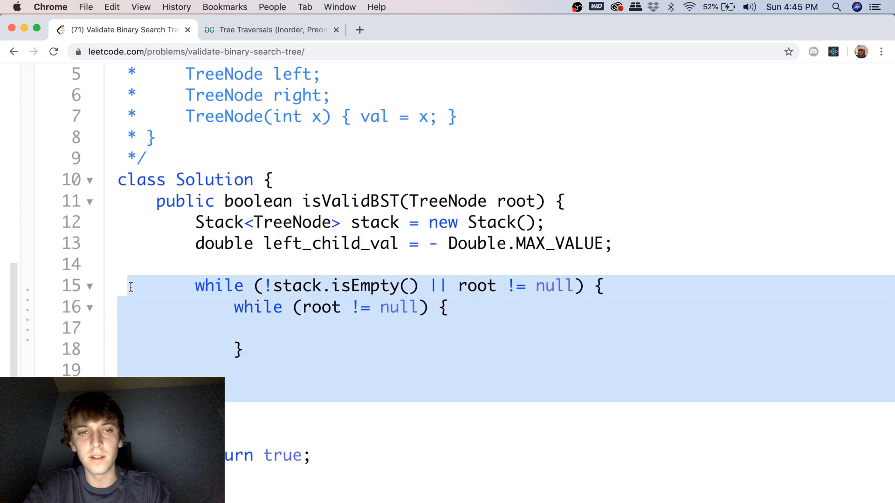
pyautogui.click(284, 343)
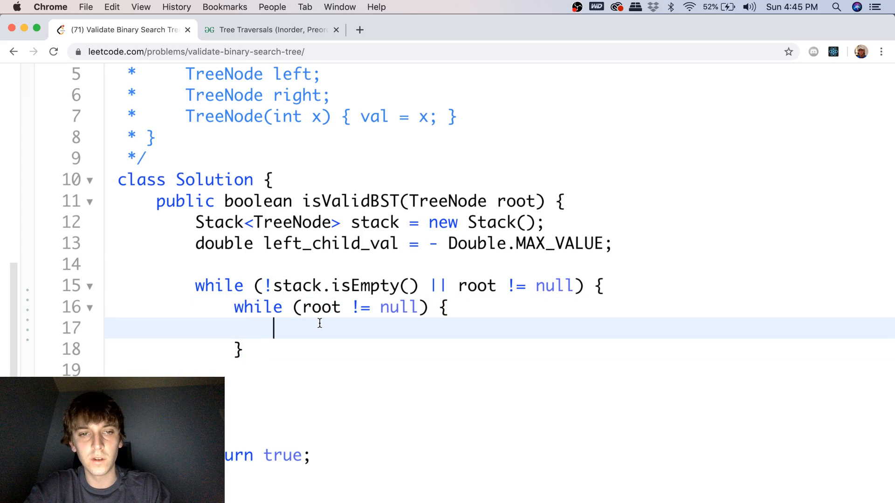
pyautogui.write('stack.')
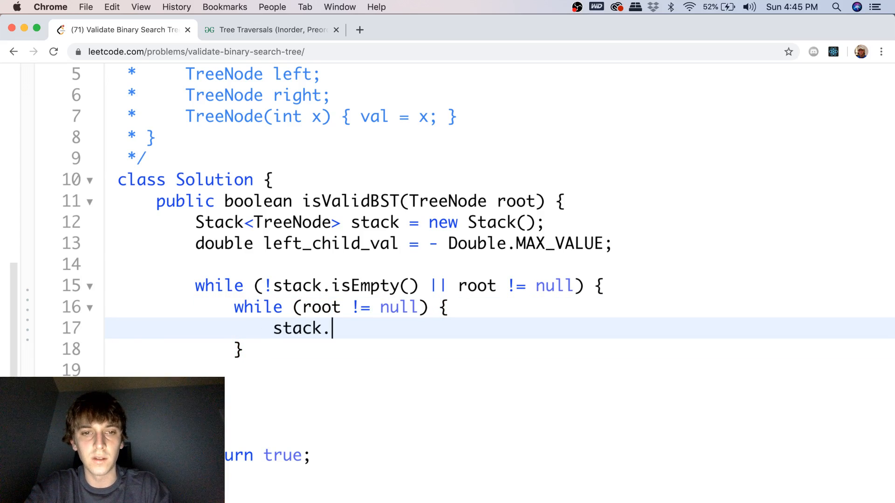
pyautogui.write('push(')
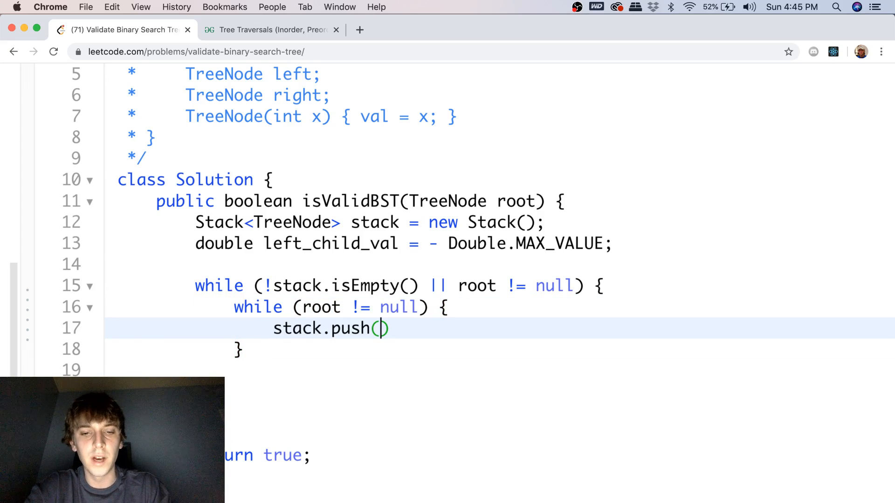
pyautogui.write('root')
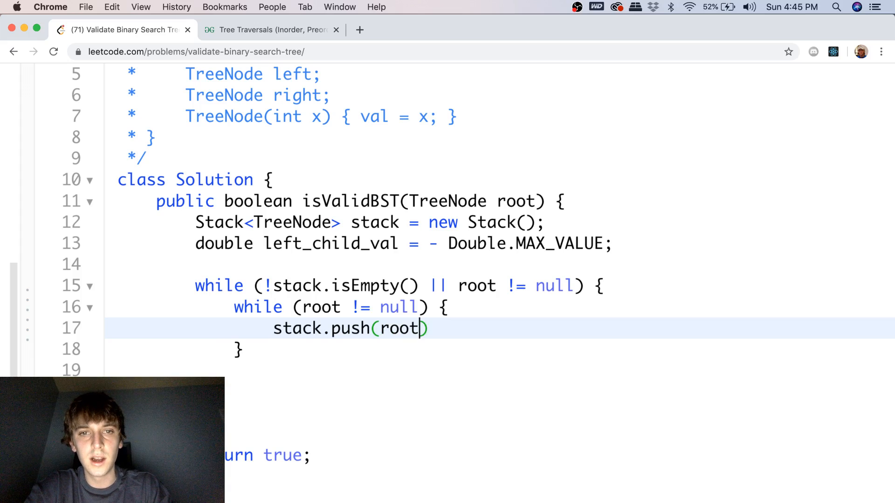
pyautogui.write('p')
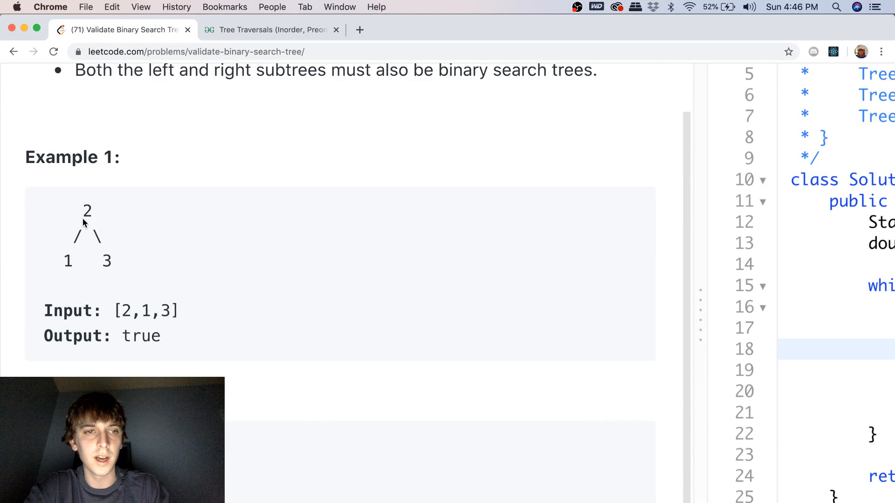
pyautogui.moveTo(259, 16)
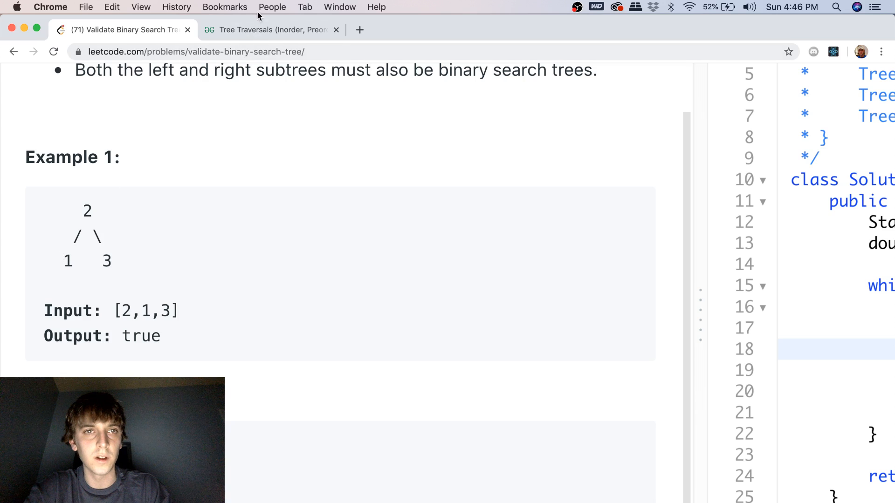
# Glance at the GeeksforGeeks example tree, then return to the LeetCode code editor.
pyautogui.click(271, 30)
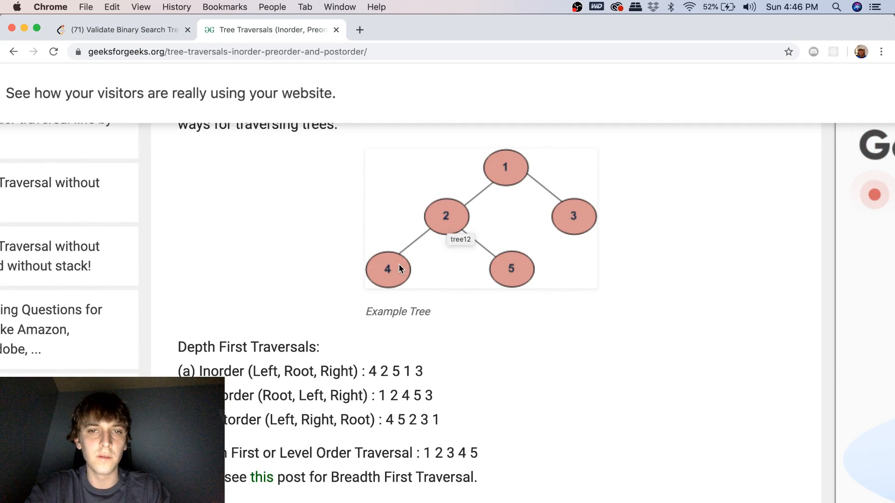
pyautogui.click(120, 29)
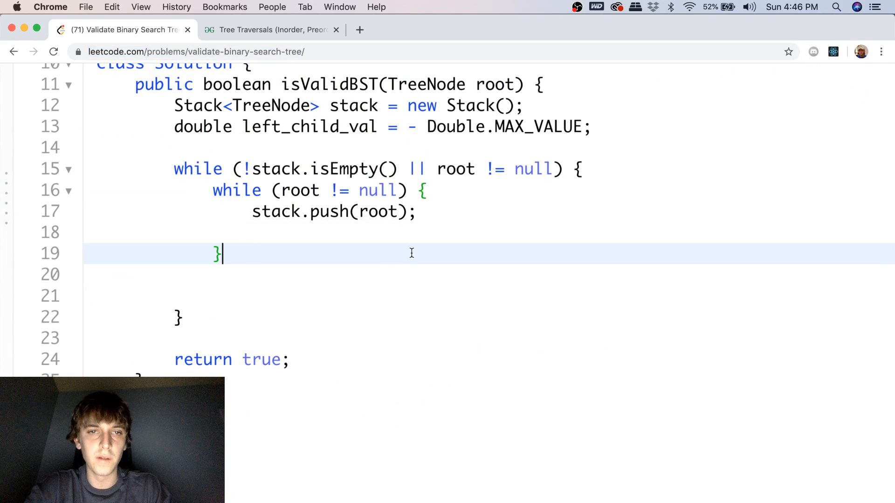
# Finish the inner loop with root = root.left; then add root = stack.pop(); after it.
pyautogui.write('root = ro')
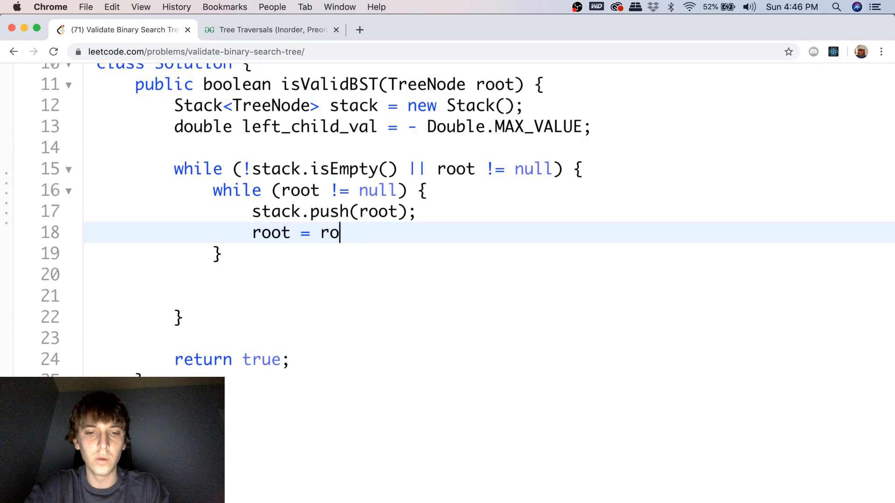
pyautogui.write('ot.left;')
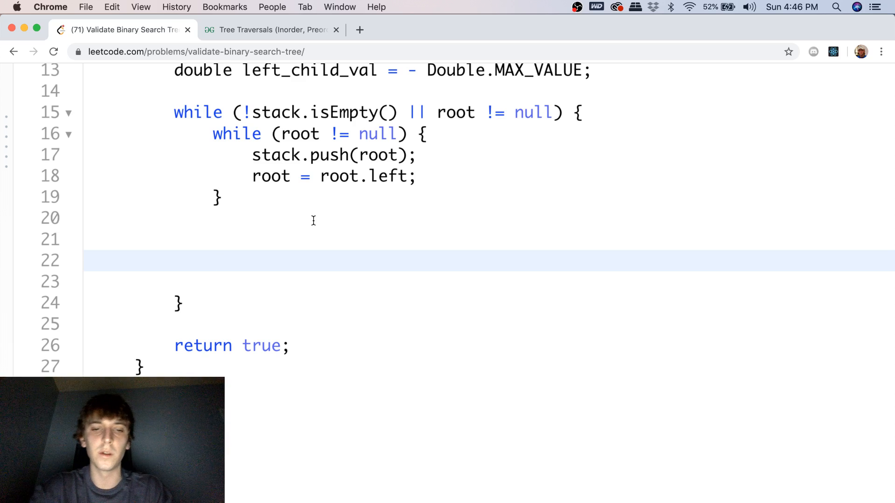
pyautogui.write('root =')
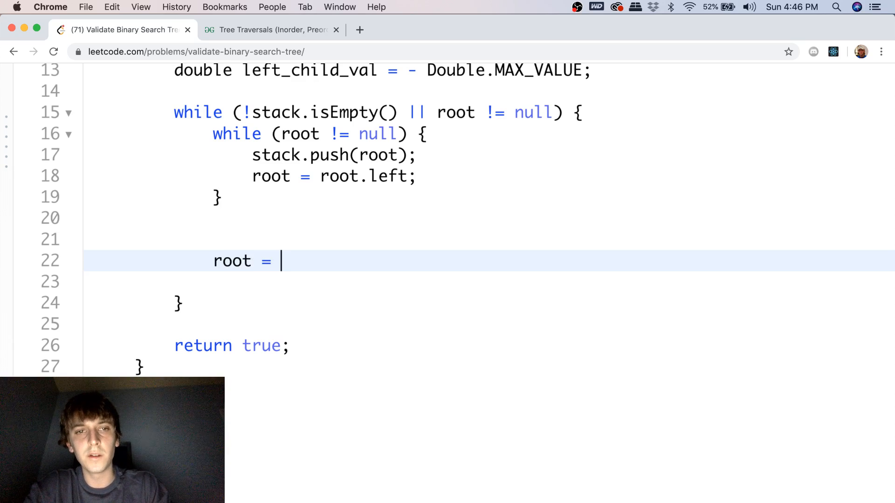
pyautogui.write('stack.p')
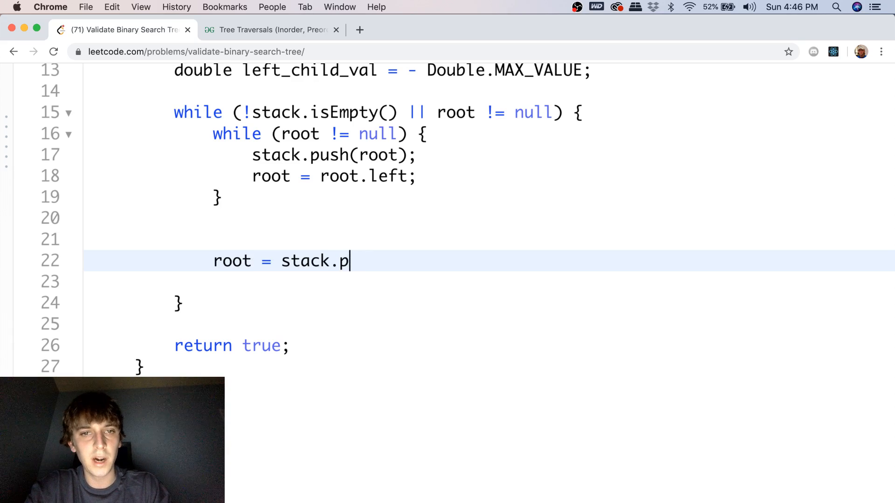
pyautogui.write('op();')
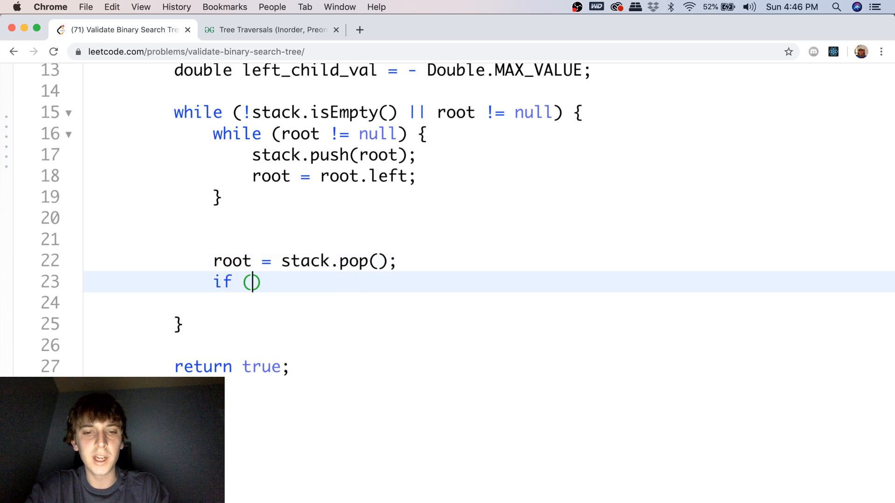
# Add if (root.val <= left_child_val) return false; and select the loop code to review it.
pyautogui.write('root.val')
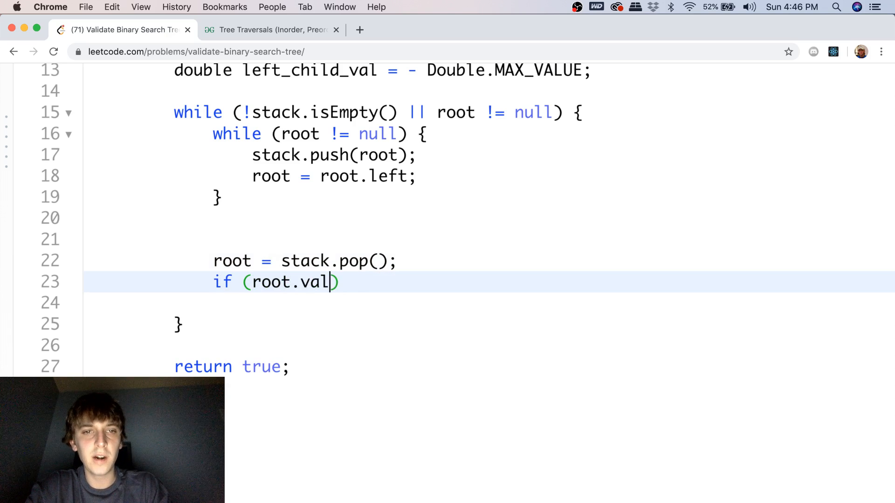
pyautogui.write('<=')
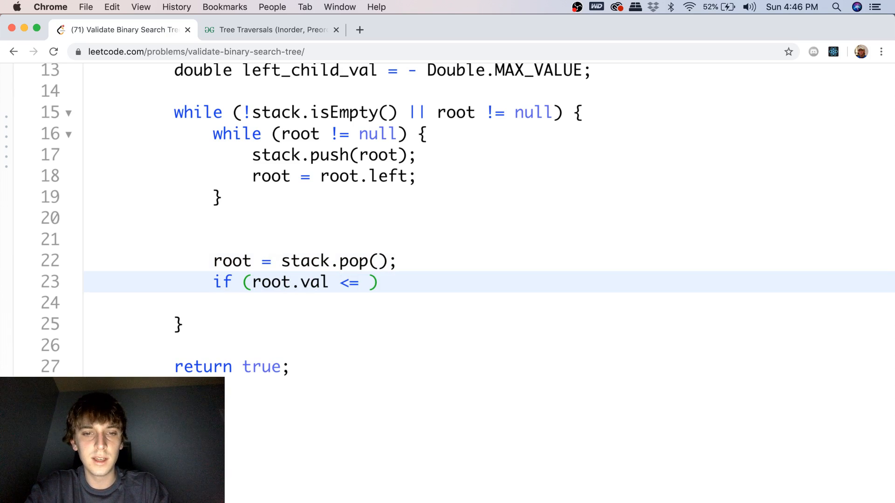
pyautogui.write('le')
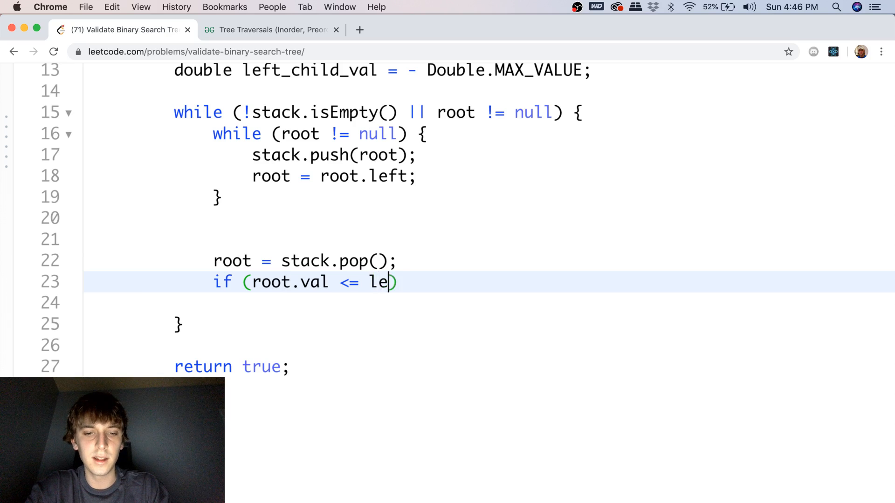
pyautogui.write('ft_child_val')
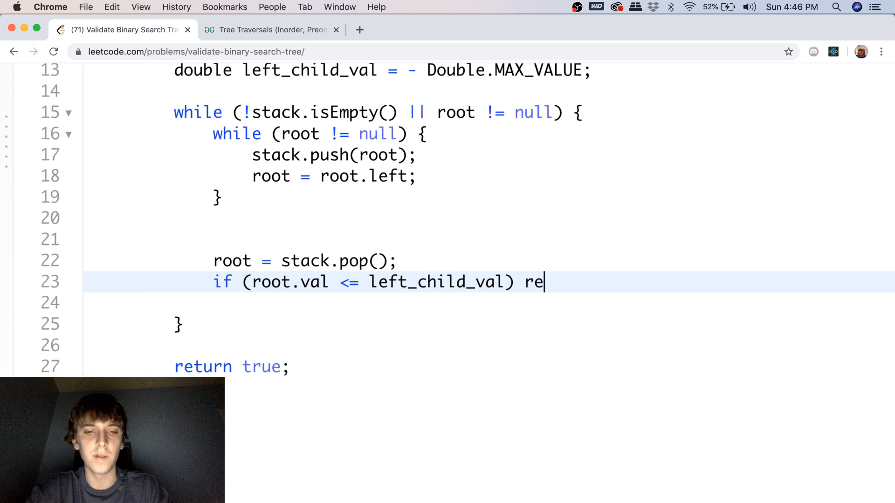
pyautogui.write('turn false;')
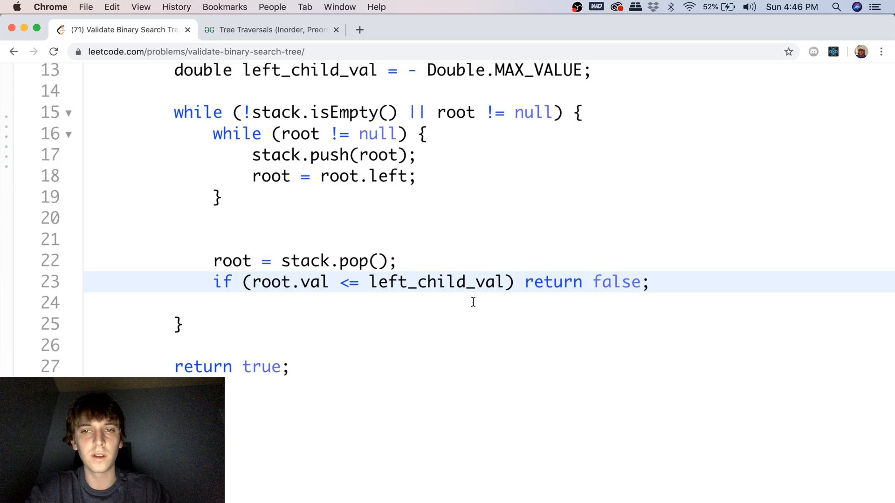
pyautogui.moveTo(177, 111); pyautogui.dragTo(183, 326)
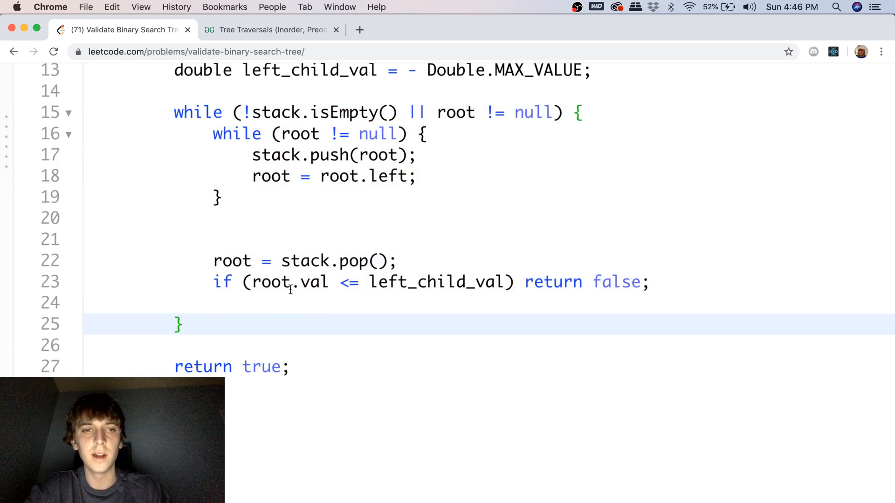
pyautogui.click(182, 325)
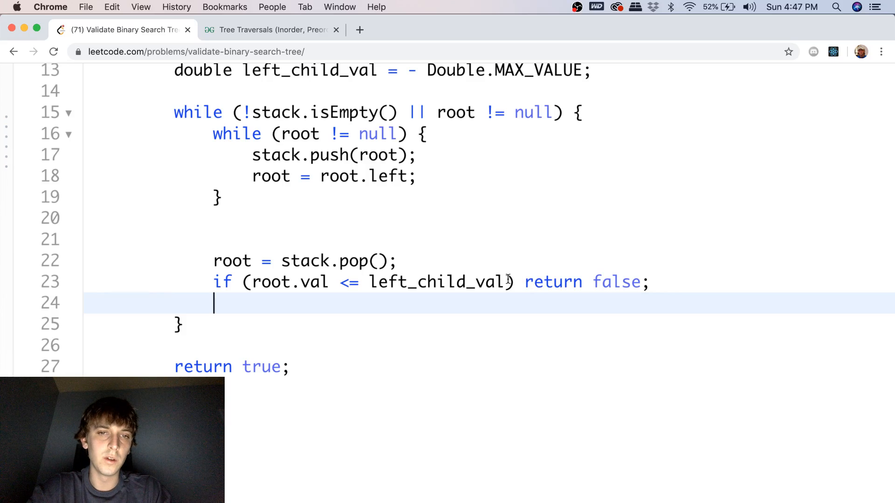
pyautogui.moveTo(242, 282); pyautogui.dragTo(508, 281)
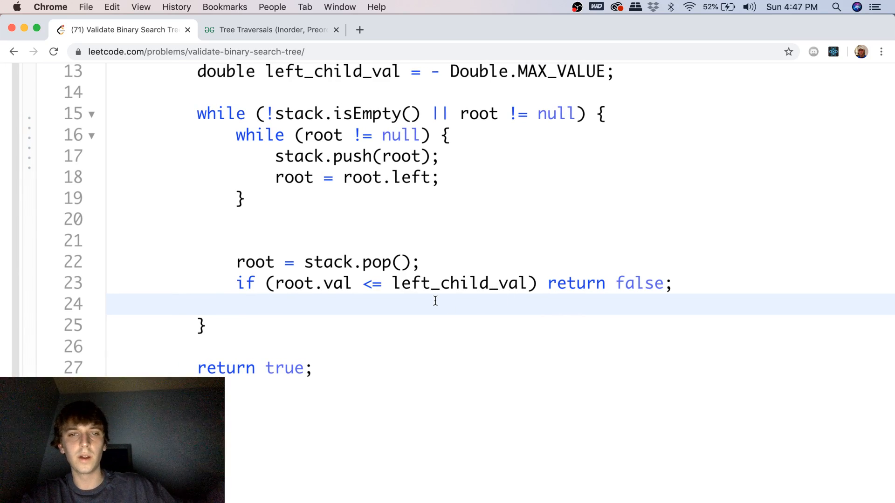
pyautogui.moveTo(249, 313)
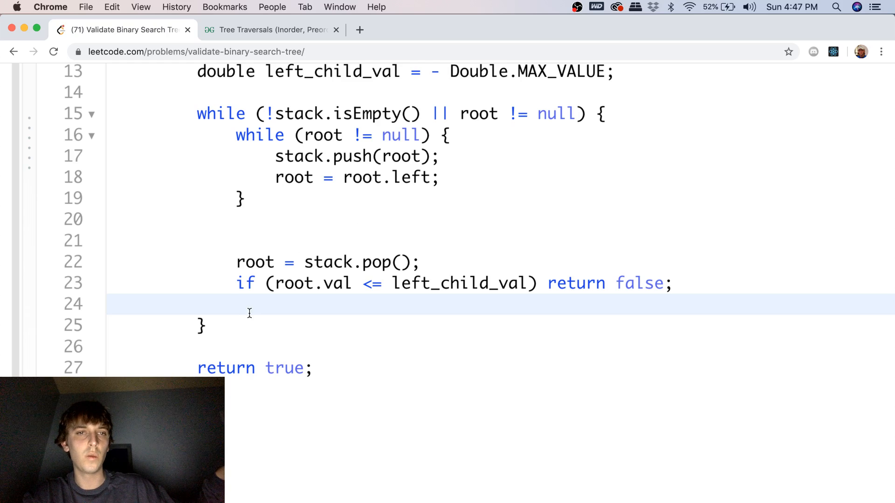
pyautogui.moveTo(248, 304); pyautogui.dragTo(159, 144)
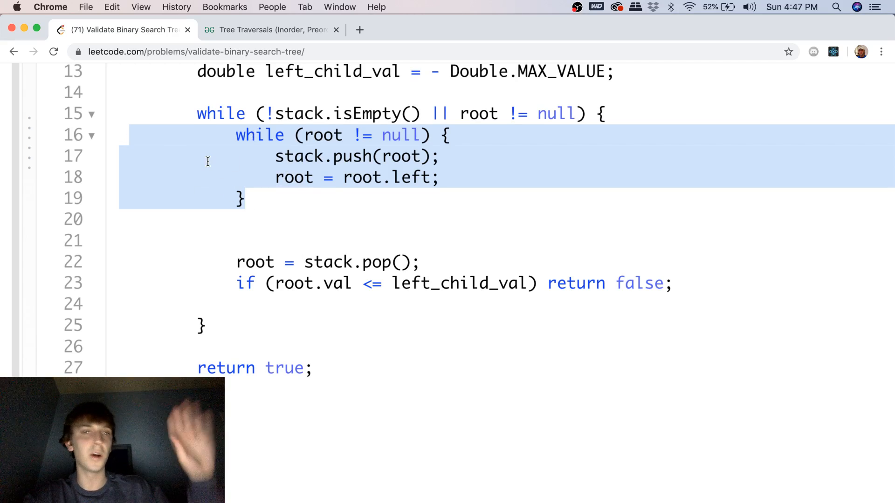
pyautogui.click(264, 262)
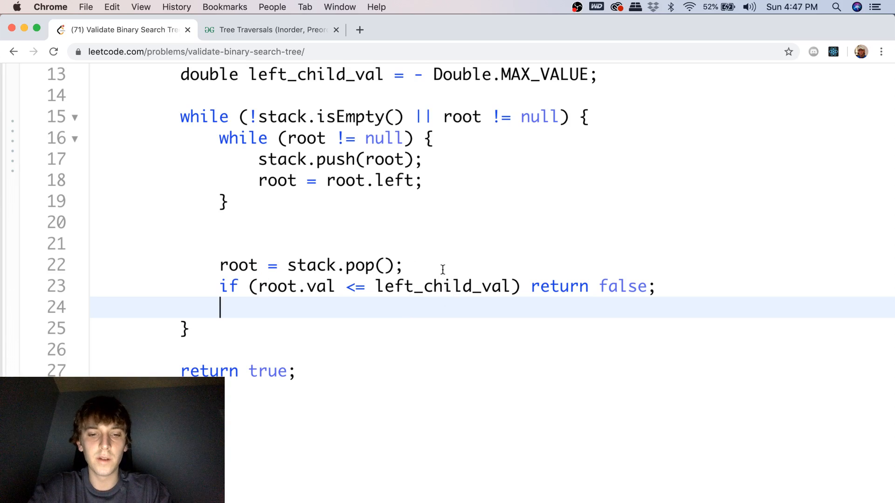
# Add root = root.right; and, on the line above it, left_child_val = root.val;.
pyautogui.write('r')
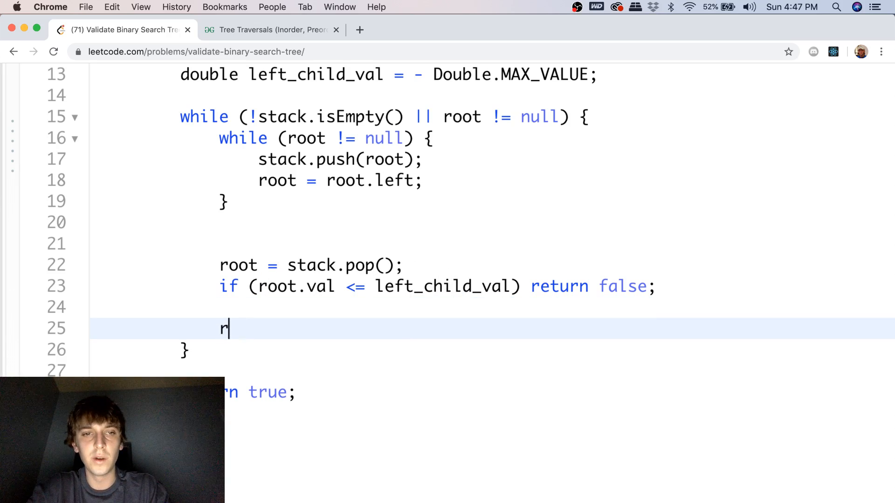
pyautogui.write('oot =')
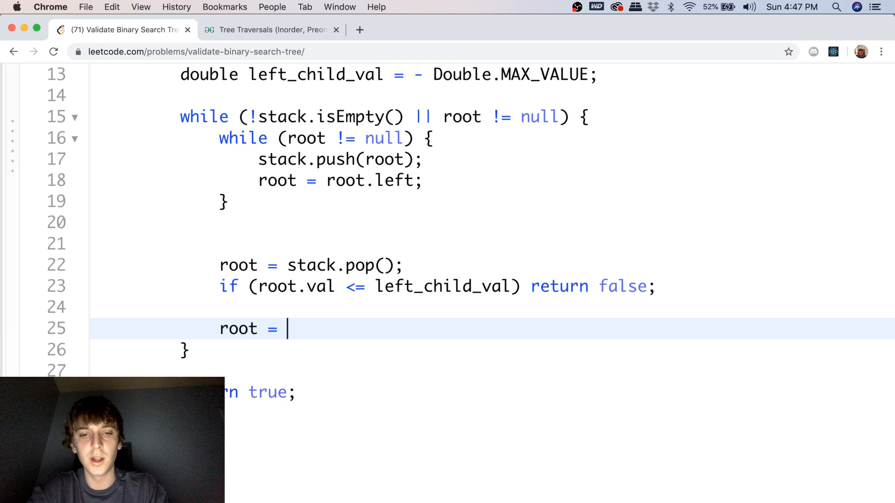
pyautogui.write('root.right')
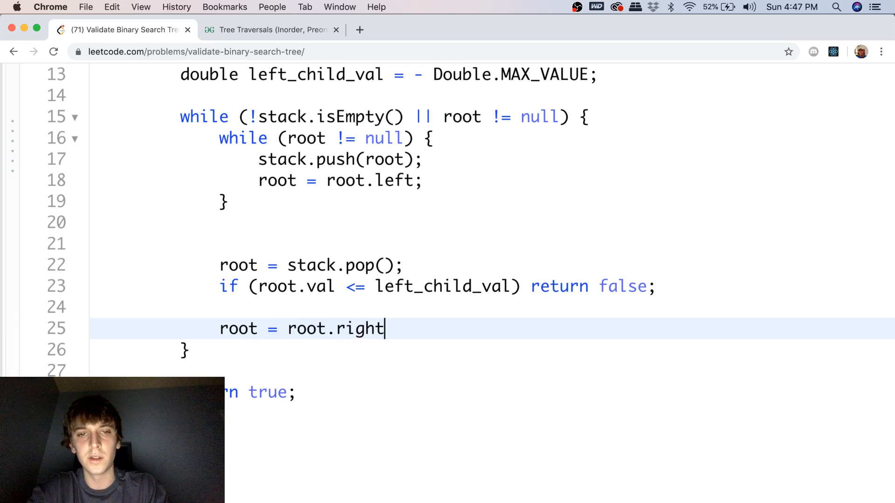
pyautogui.write(';')
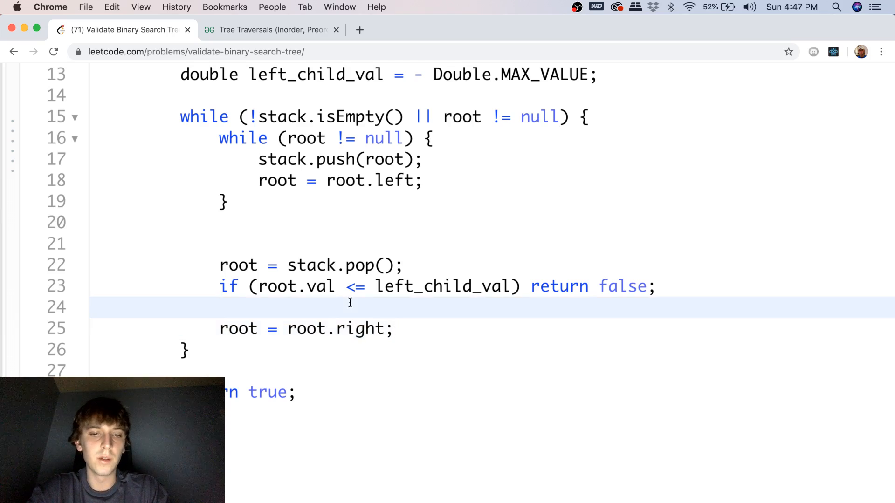
pyautogui.doubleClick(444, 286)
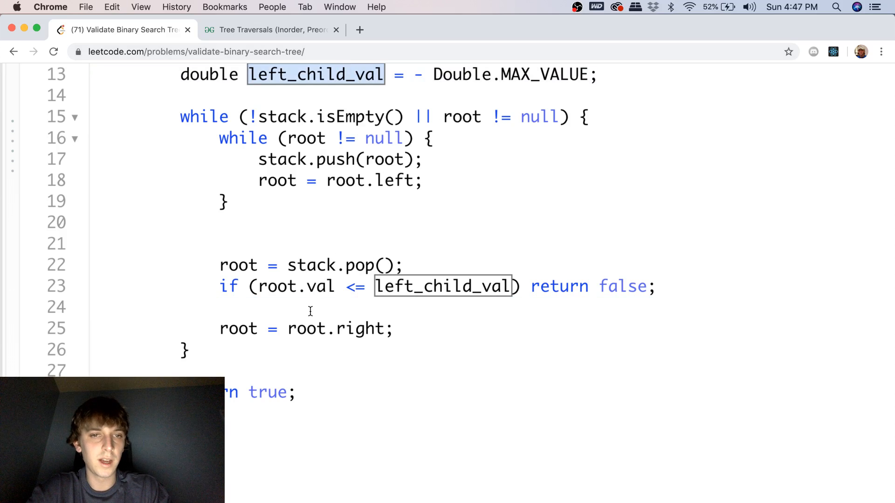
pyautogui.write('left_child_val = ro')
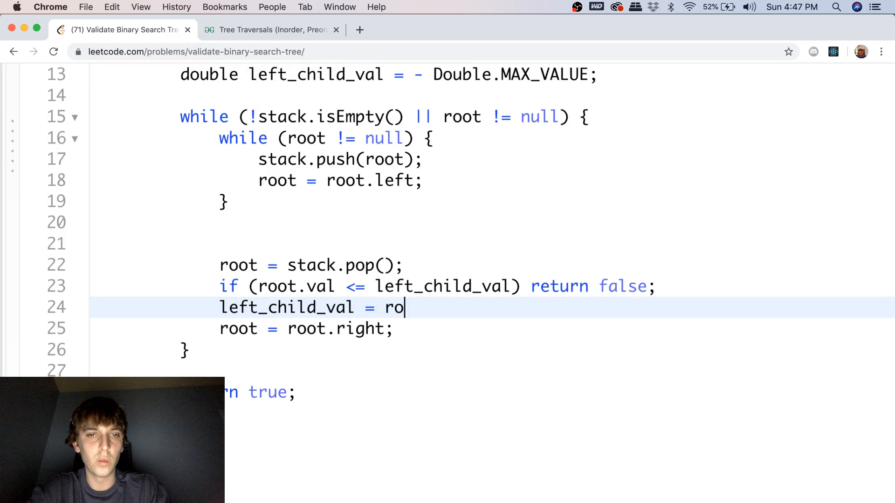
pyautogui.write('ot.val;')
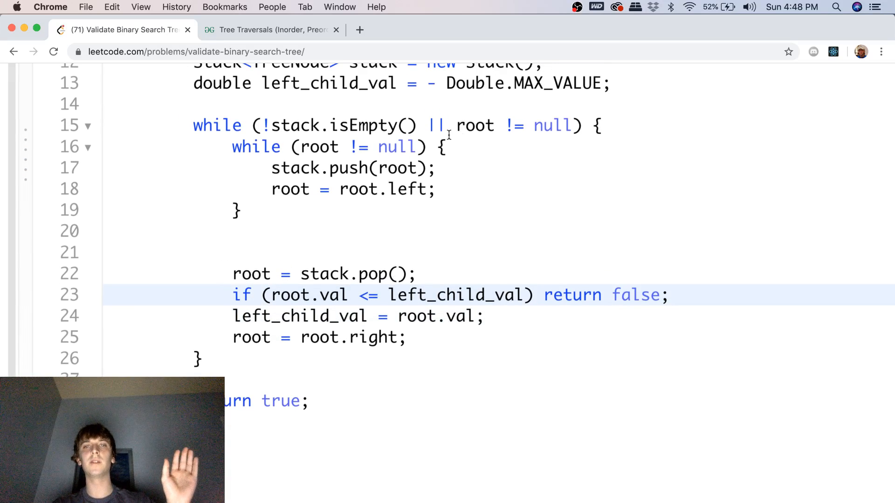
pyautogui.moveTo(485, 291)
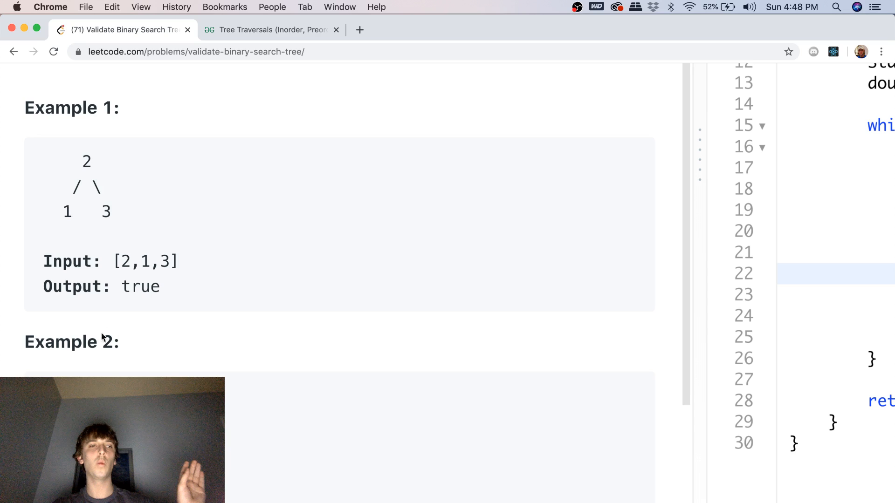
# Scroll through the finished code and reset the zoom to show the full problem page.
pyautogui.scroll(-3)
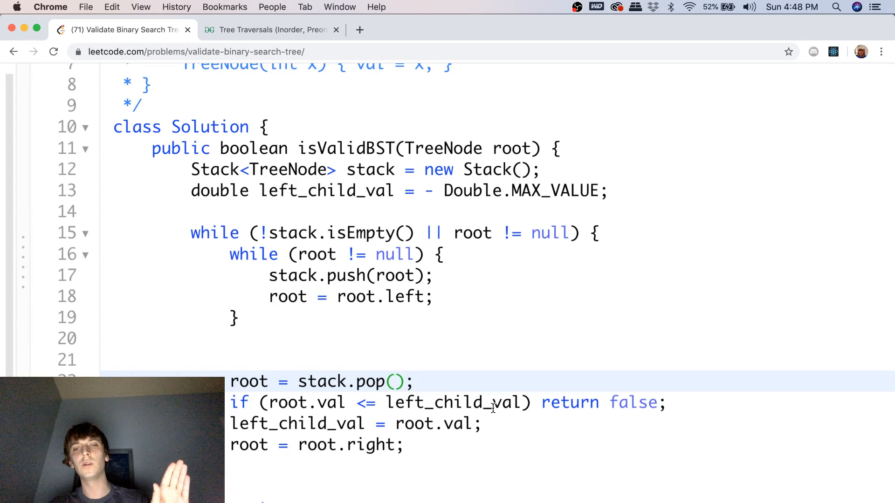
pyautogui.moveTo(251, 345)
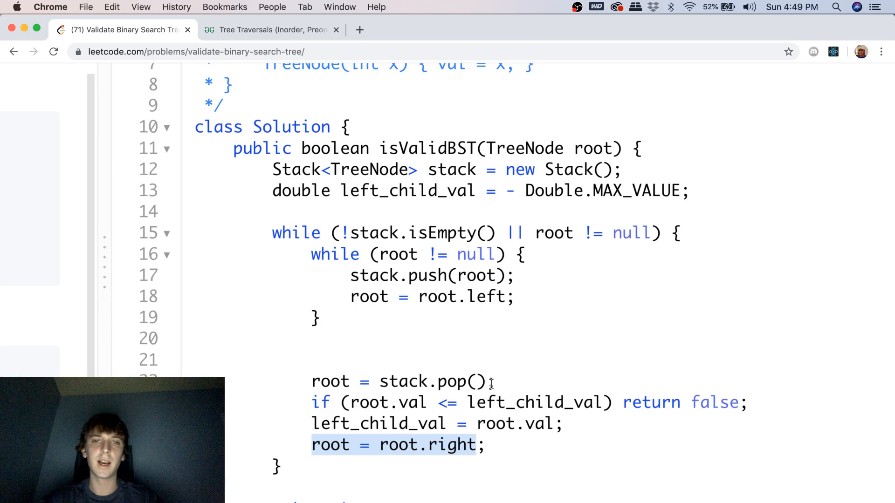
pyautogui.moveTo(444, 360)
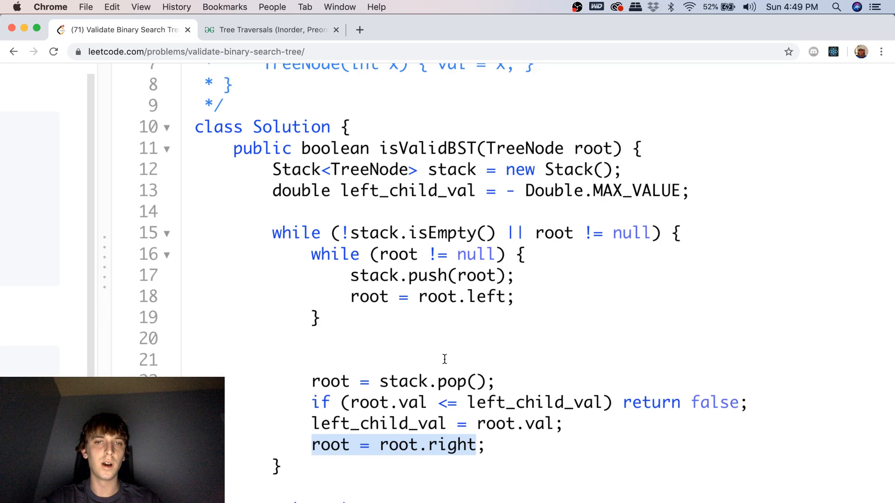
pyautogui.moveTo(522, 407)
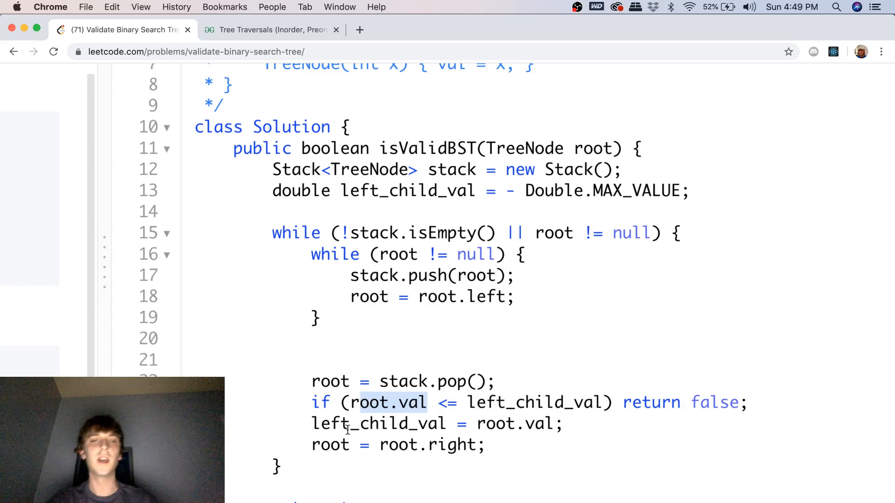
pyautogui.click(321, 445)
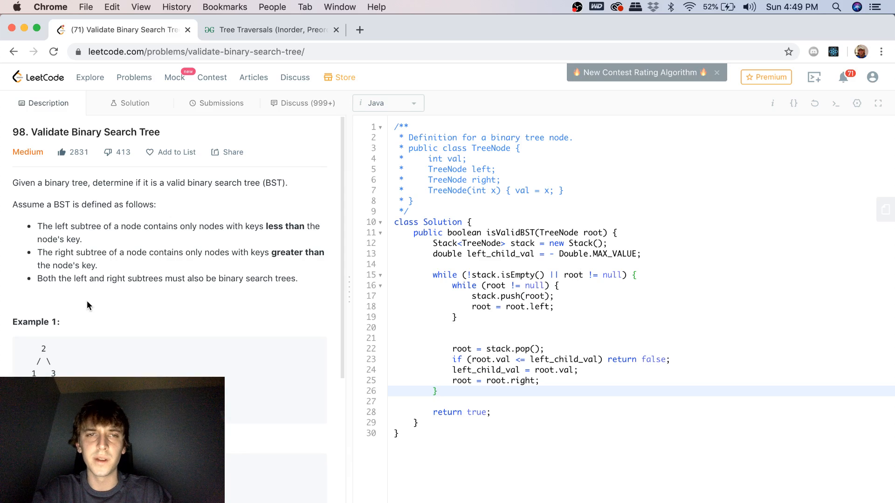
pyautogui.click(438, 391)
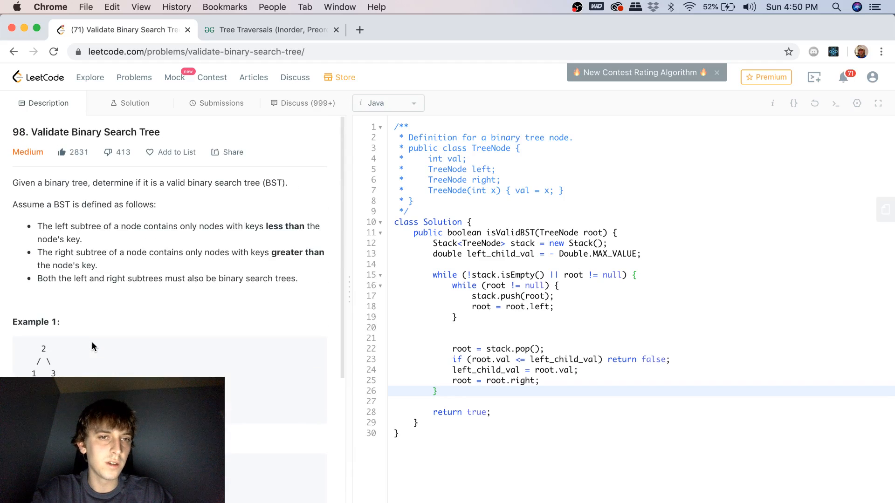
pyautogui.click(436, 390)
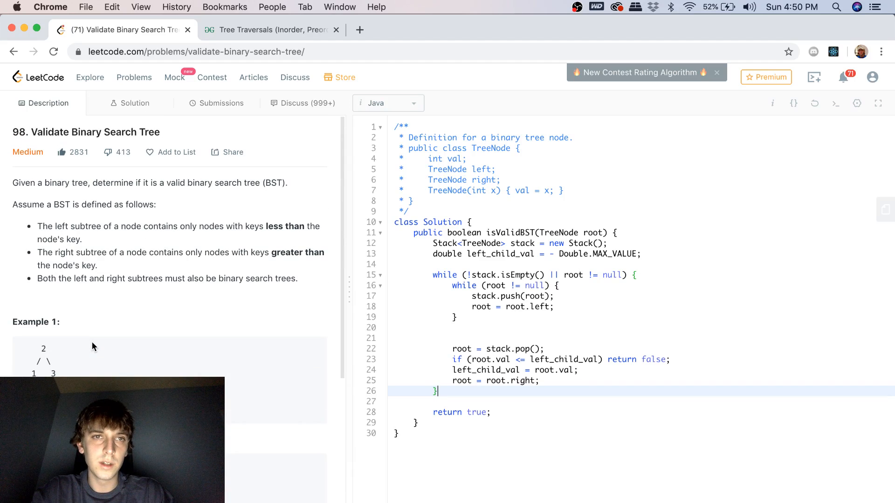